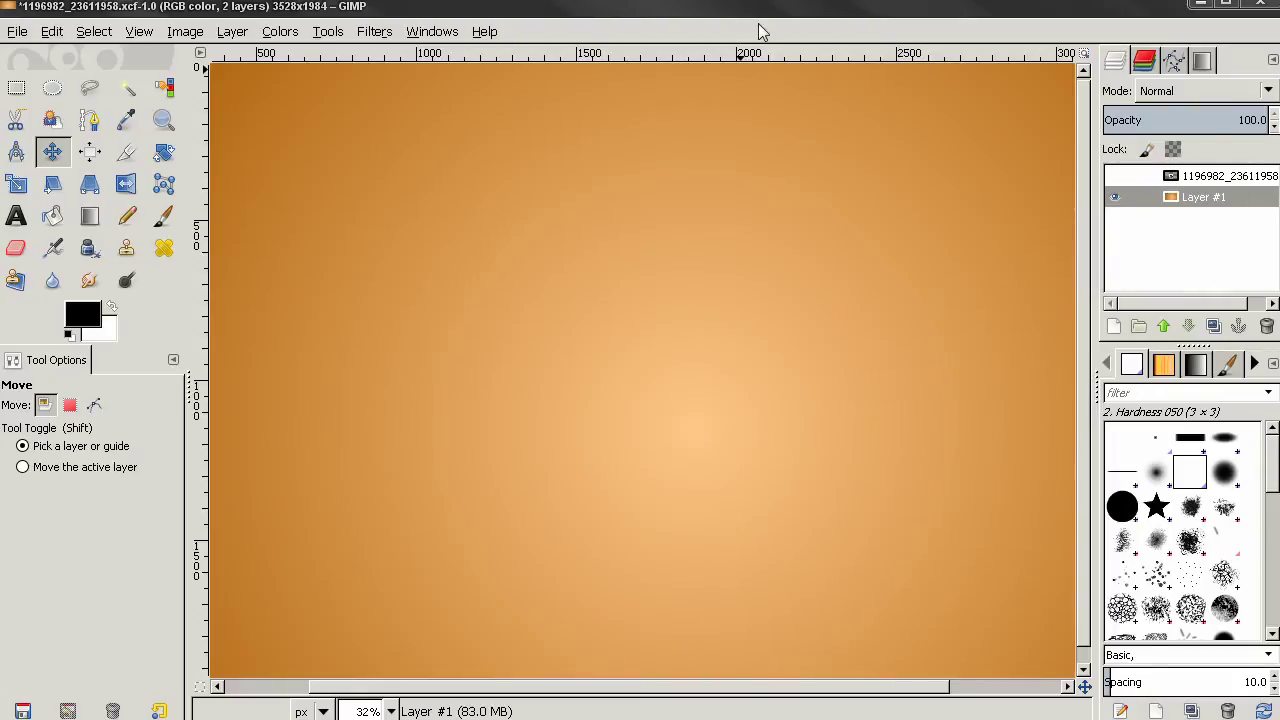
pyautogui.moveTo(652, 243)
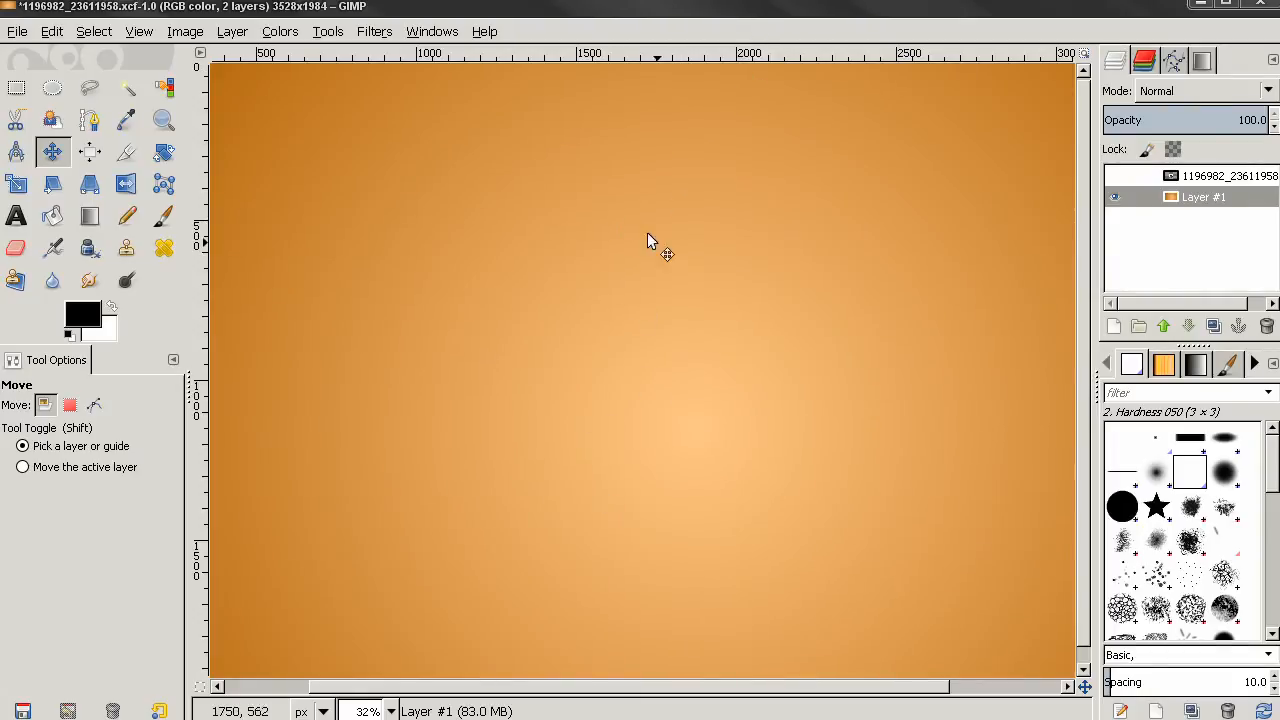
pyautogui.moveTo(667, 260)
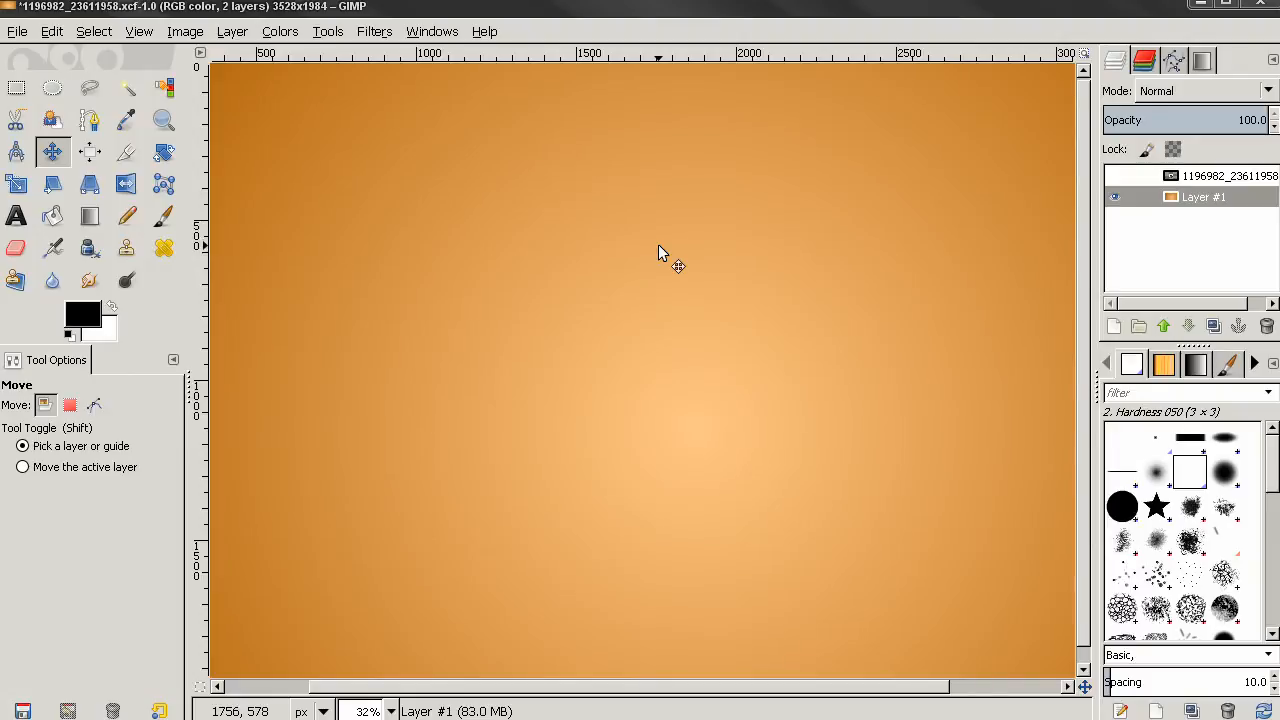
pyautogui.moveTo(855, 313)
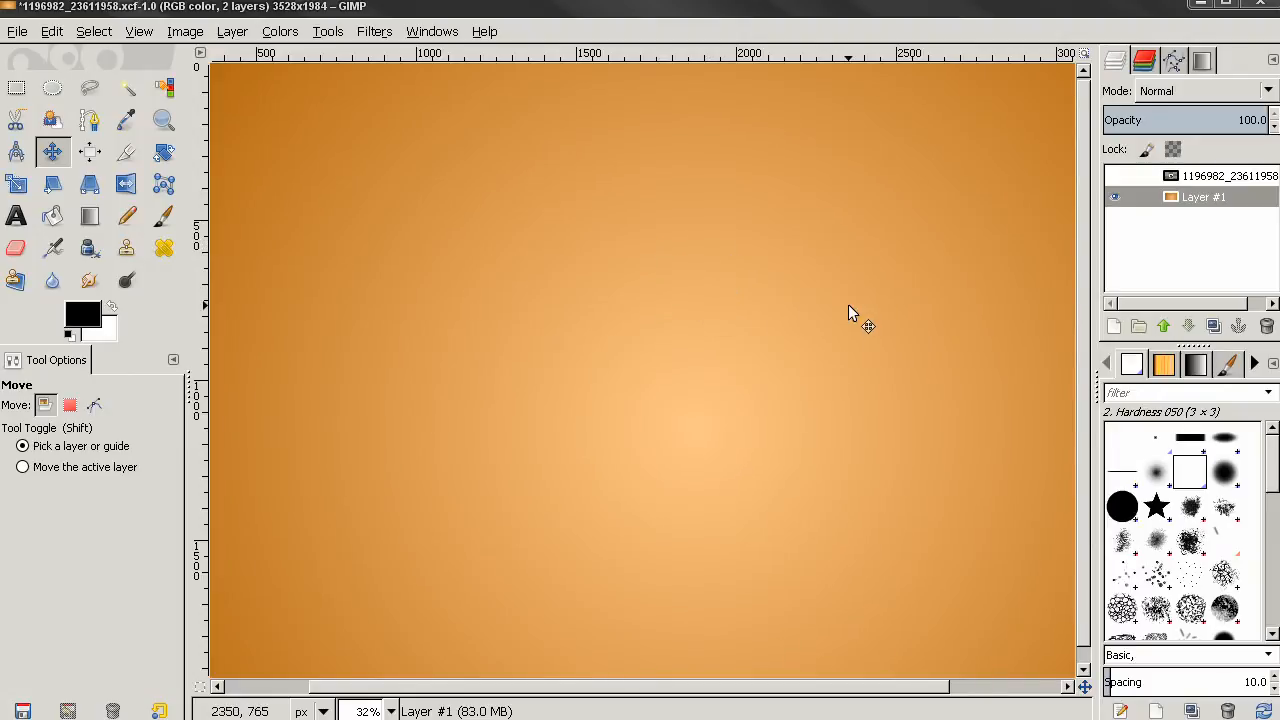
pyautogui.moveTo(752, 310)
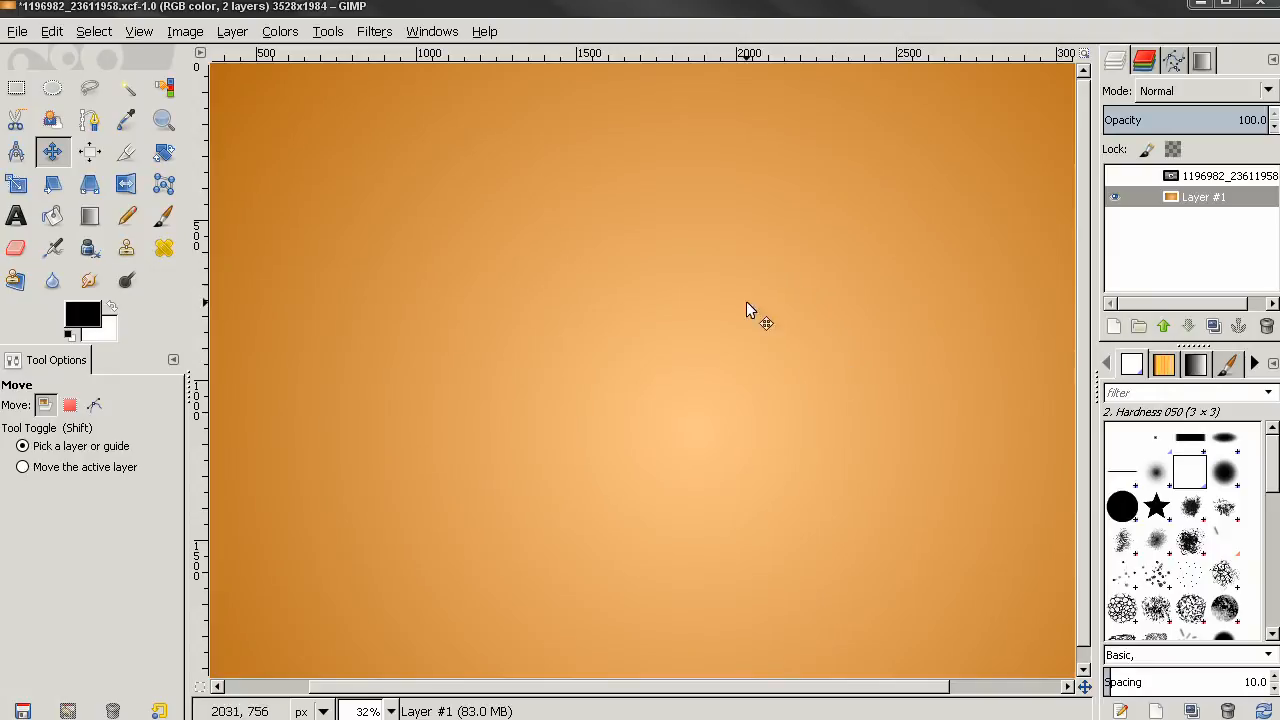
pyautogui.moveTo(728, 281)
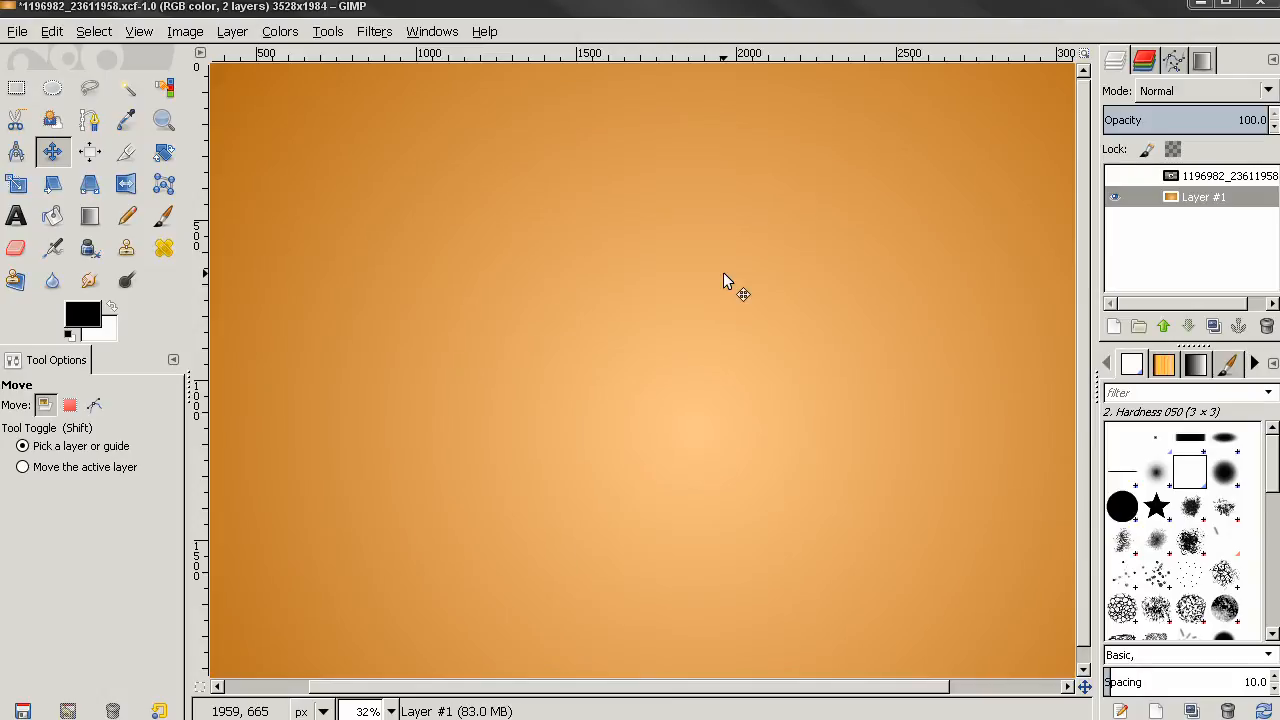
pyautogui.moveTo(663, 293)
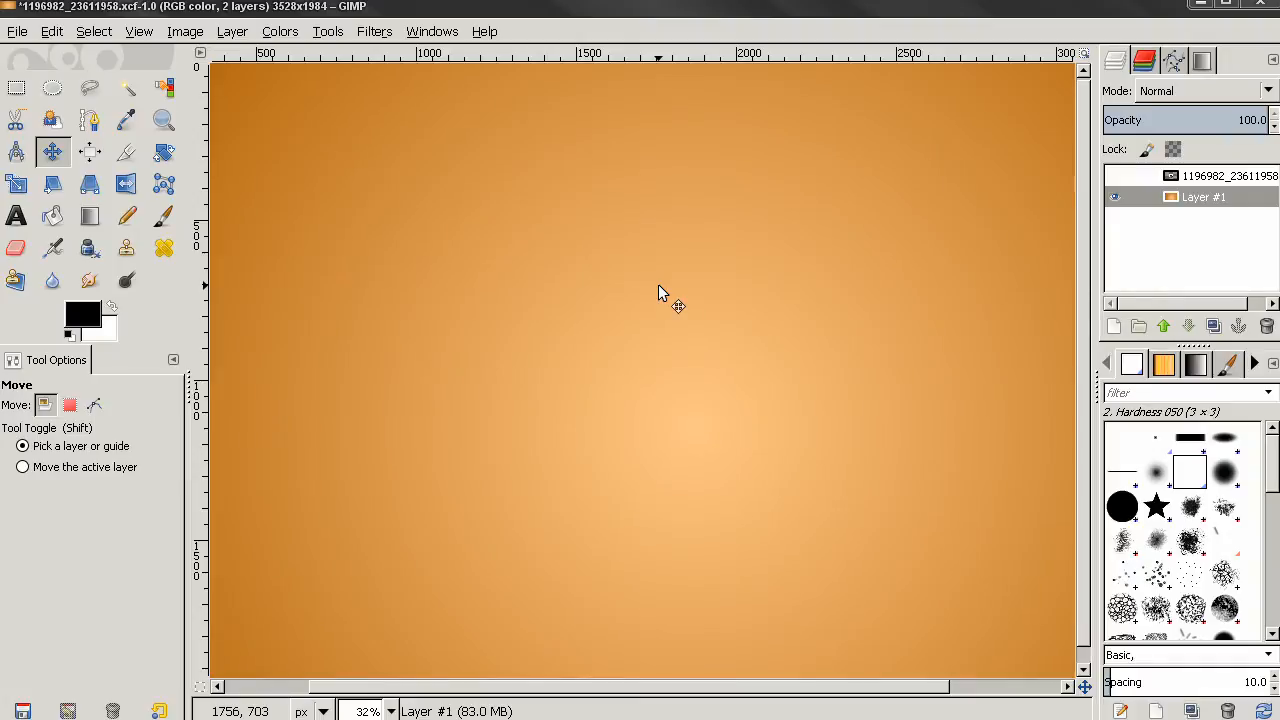
pyautogui.moveTo(675, 315)
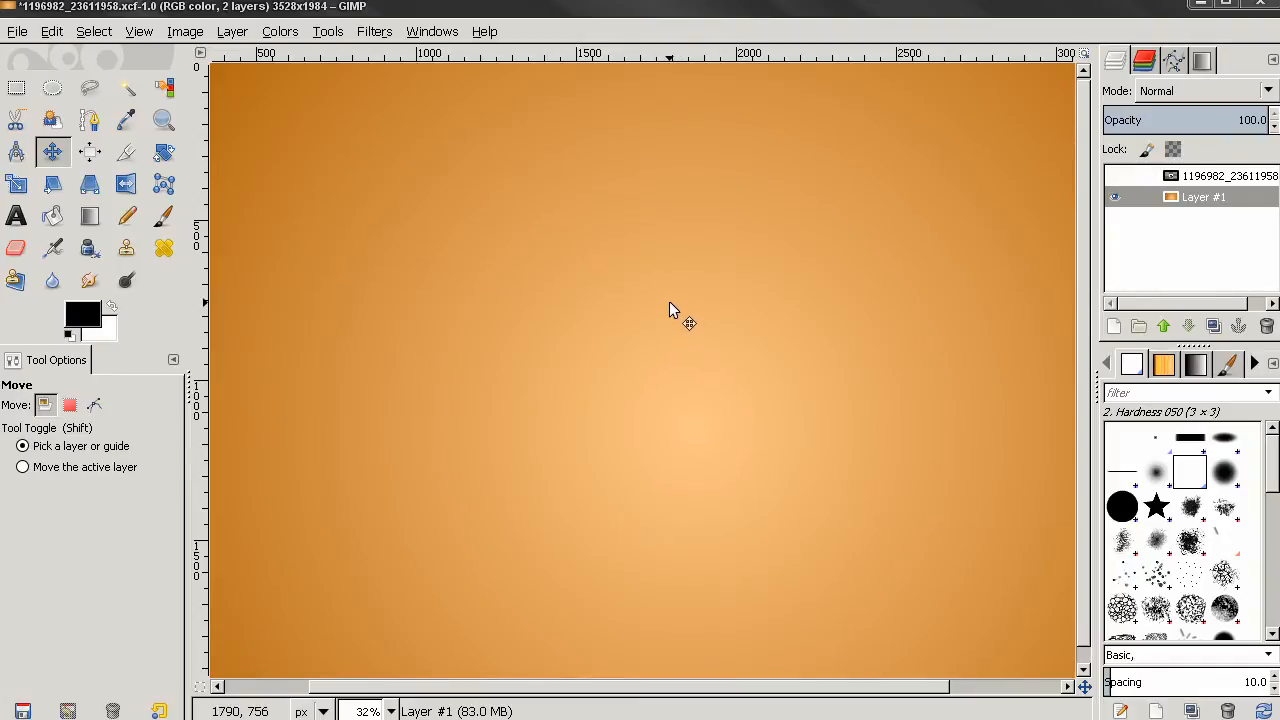
pyautogui.moveTo(643, 270)
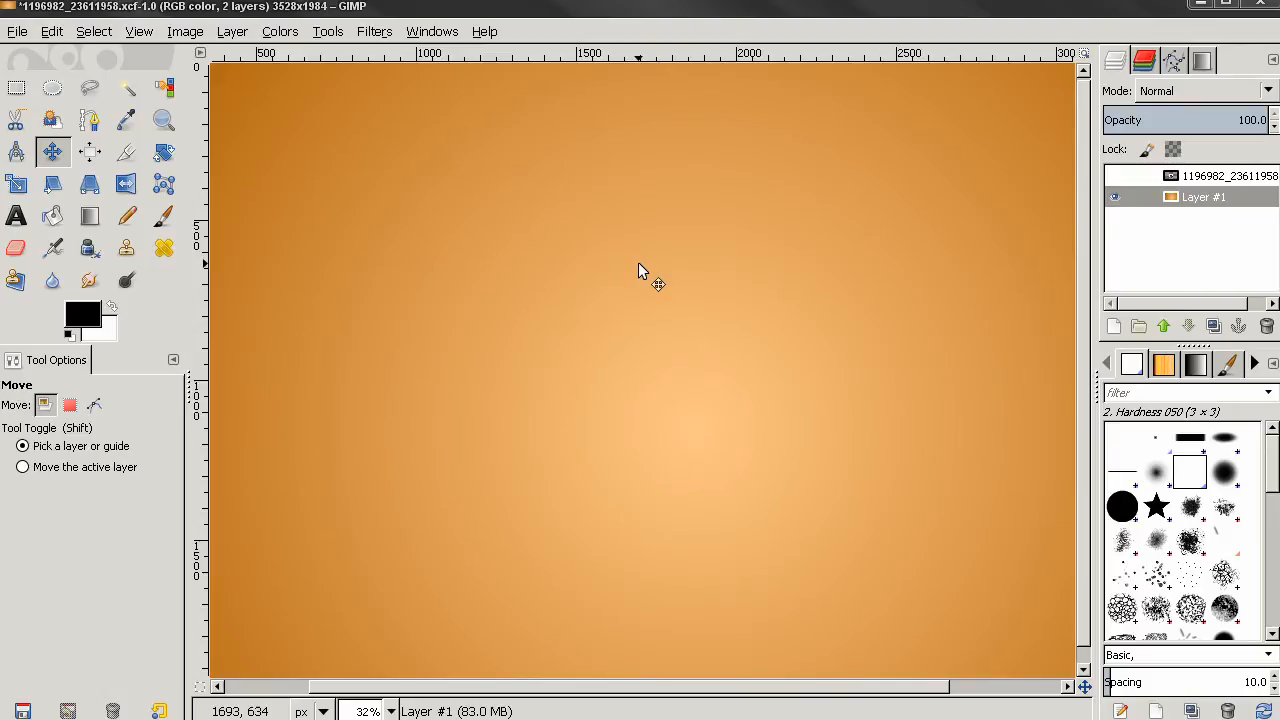
pyautogui.moveTo(702, 283)
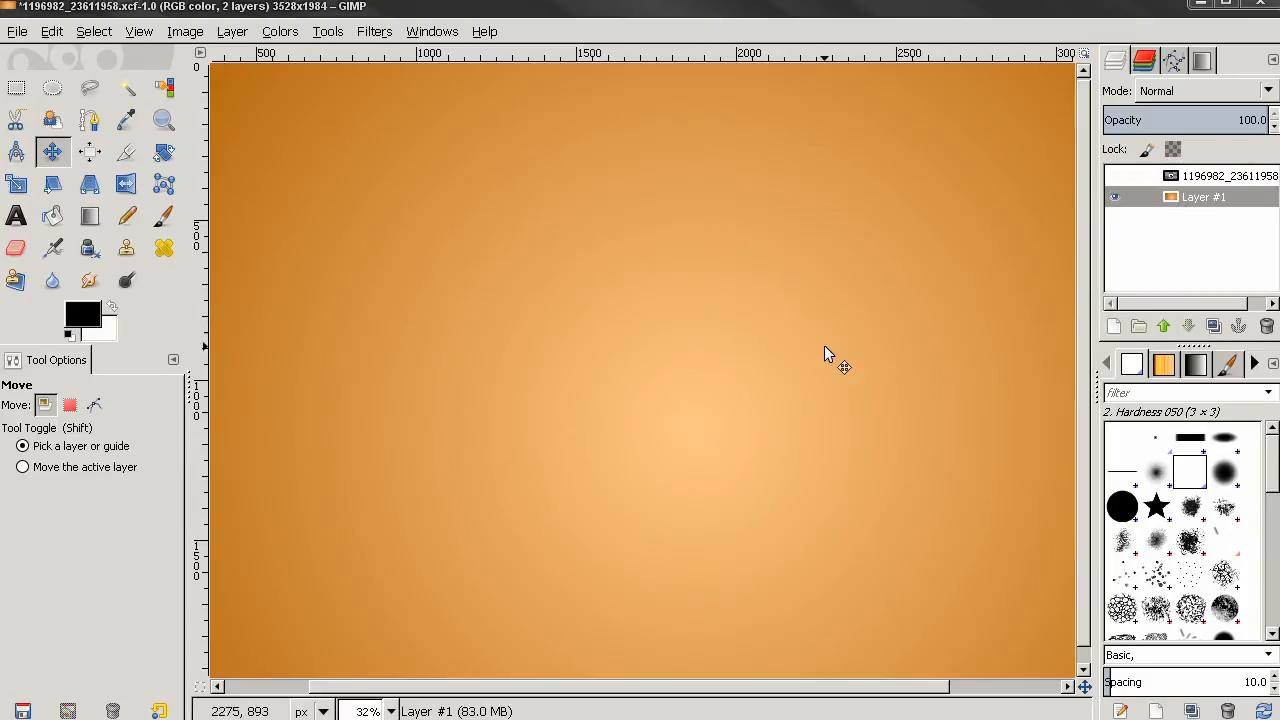
# Show the smiling man's photo layer and make it the active layer
pyautogui.click(1115, 196)
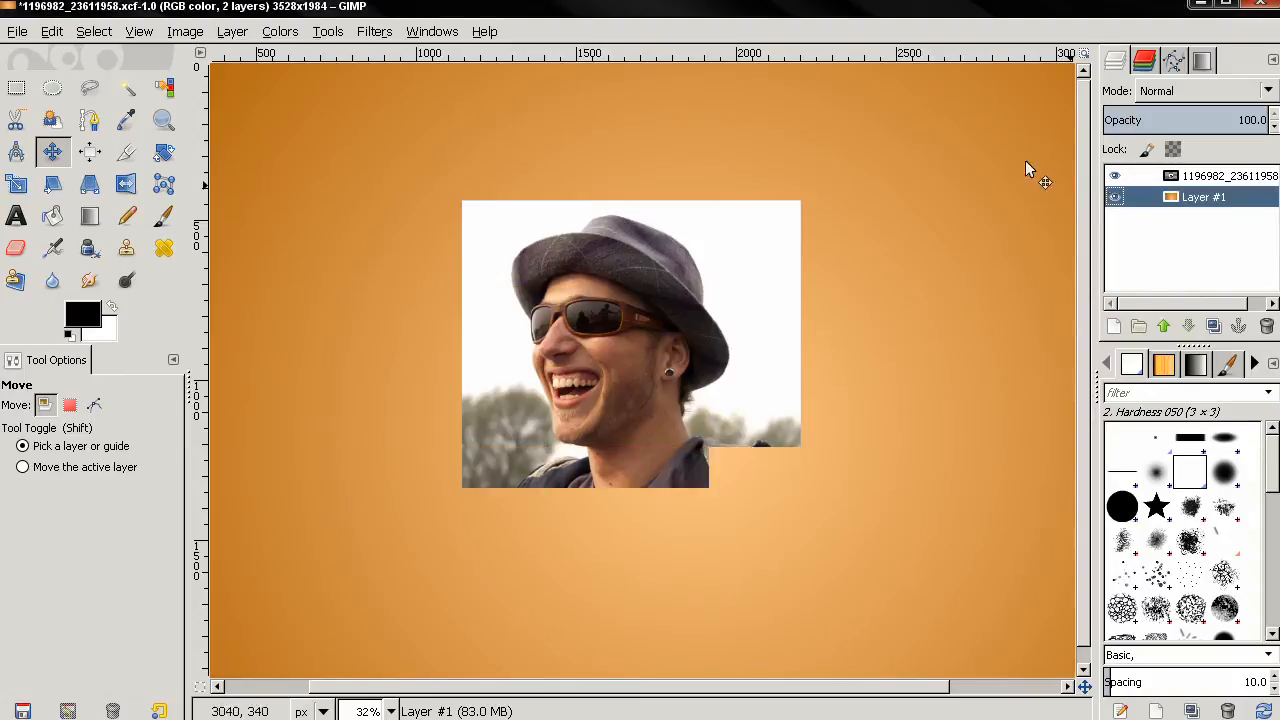
pyautogui.click(432, 31)
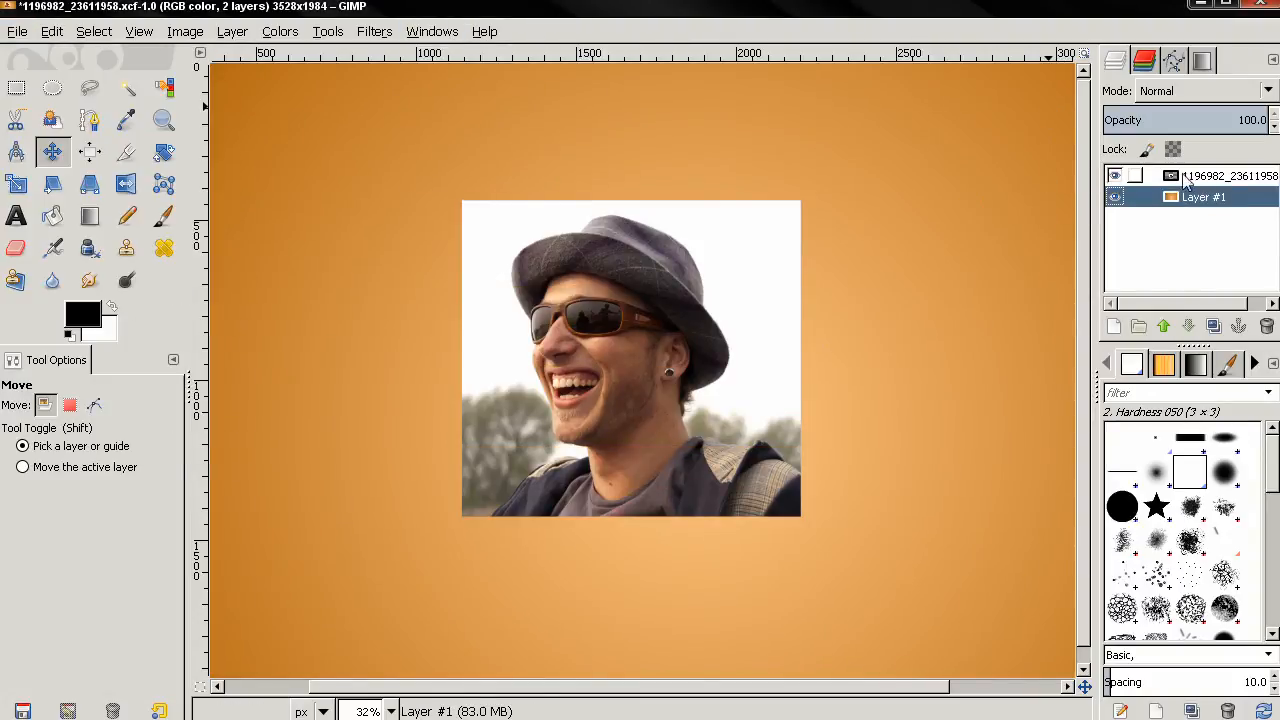
pyautogui.click(1230, 176)
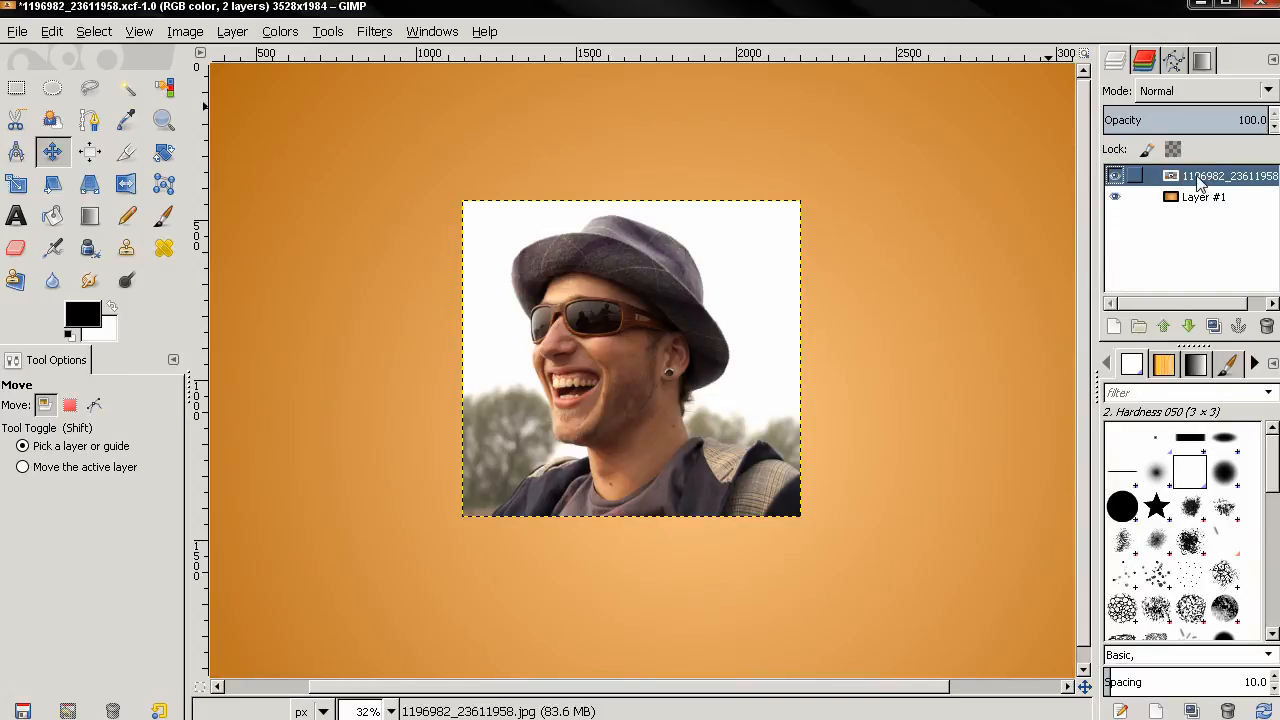
pyautogui.click(374, 31)
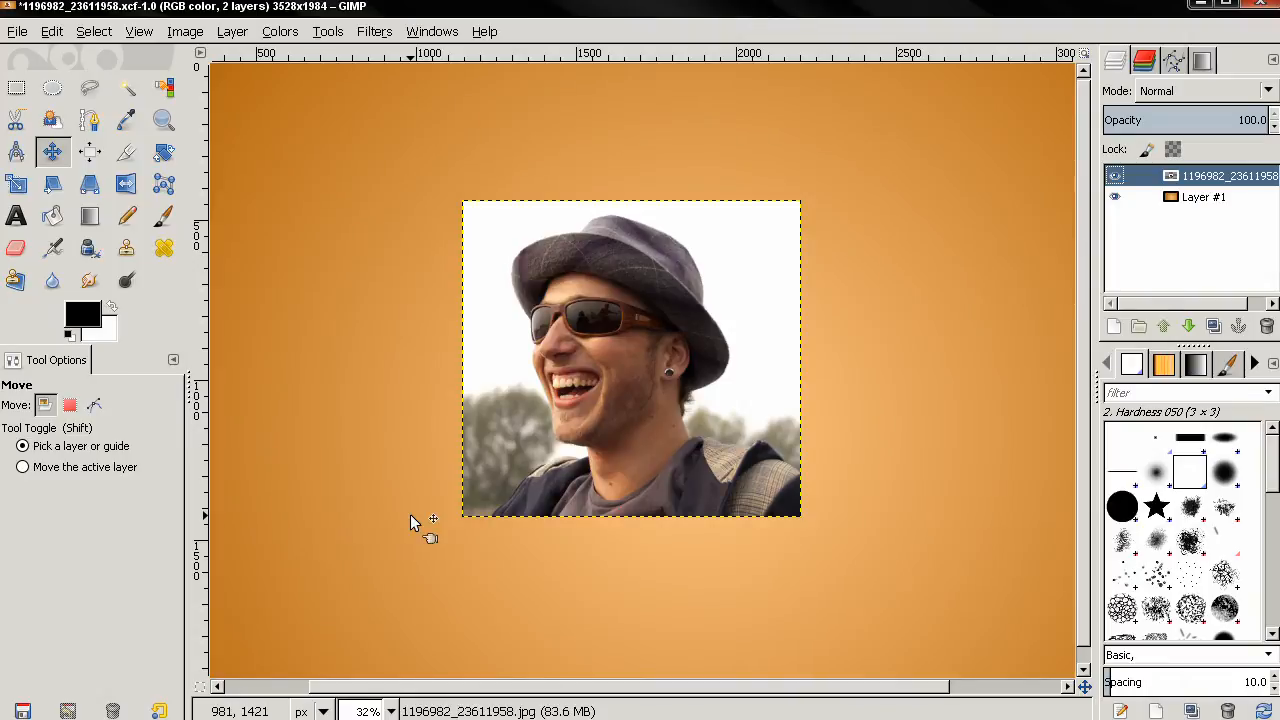
# Choose the Polaroid filter from G'MIC's Artistic filter list
pyautogui.click(374, 31)
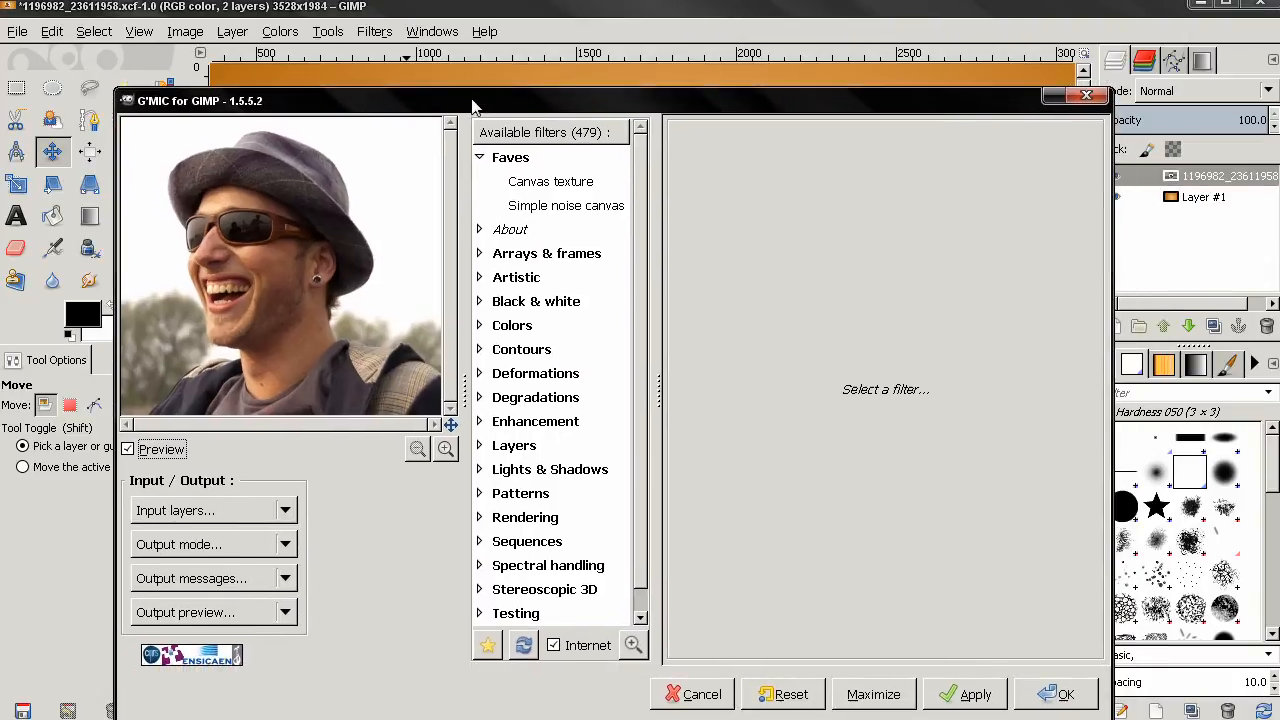
pyautogui.scroll(-3)
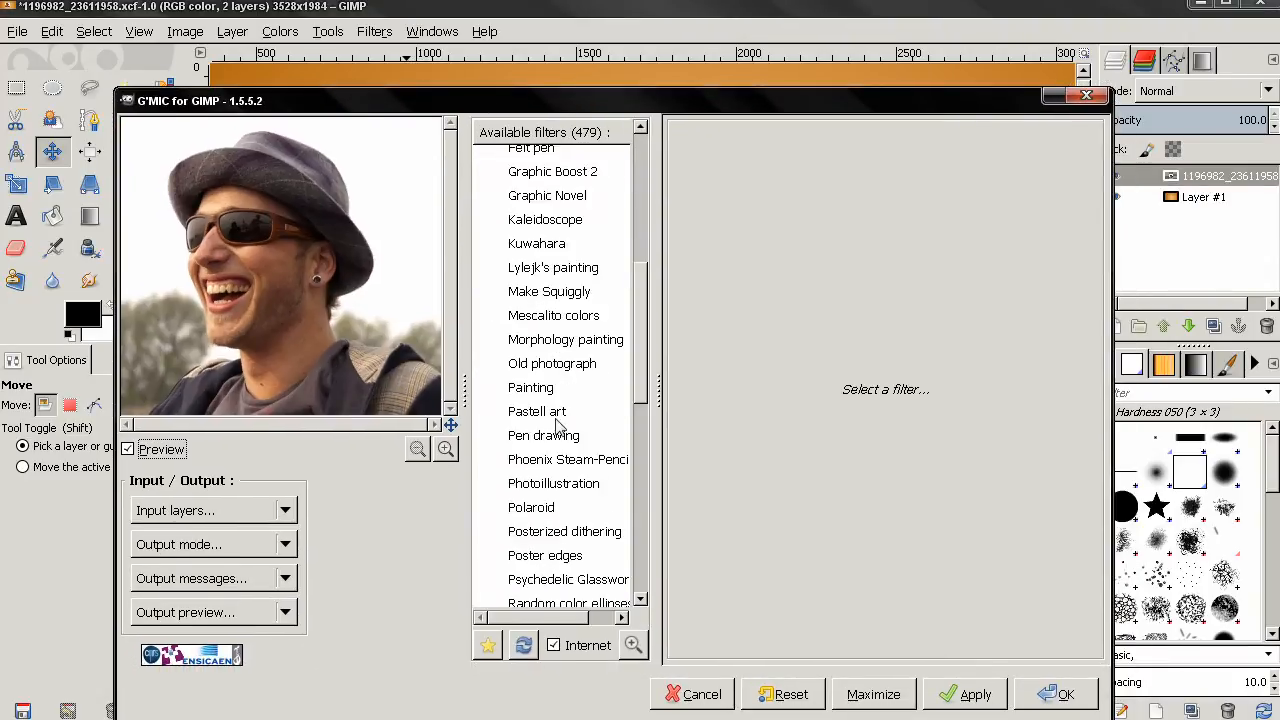
pyautogui.scroll(-3)
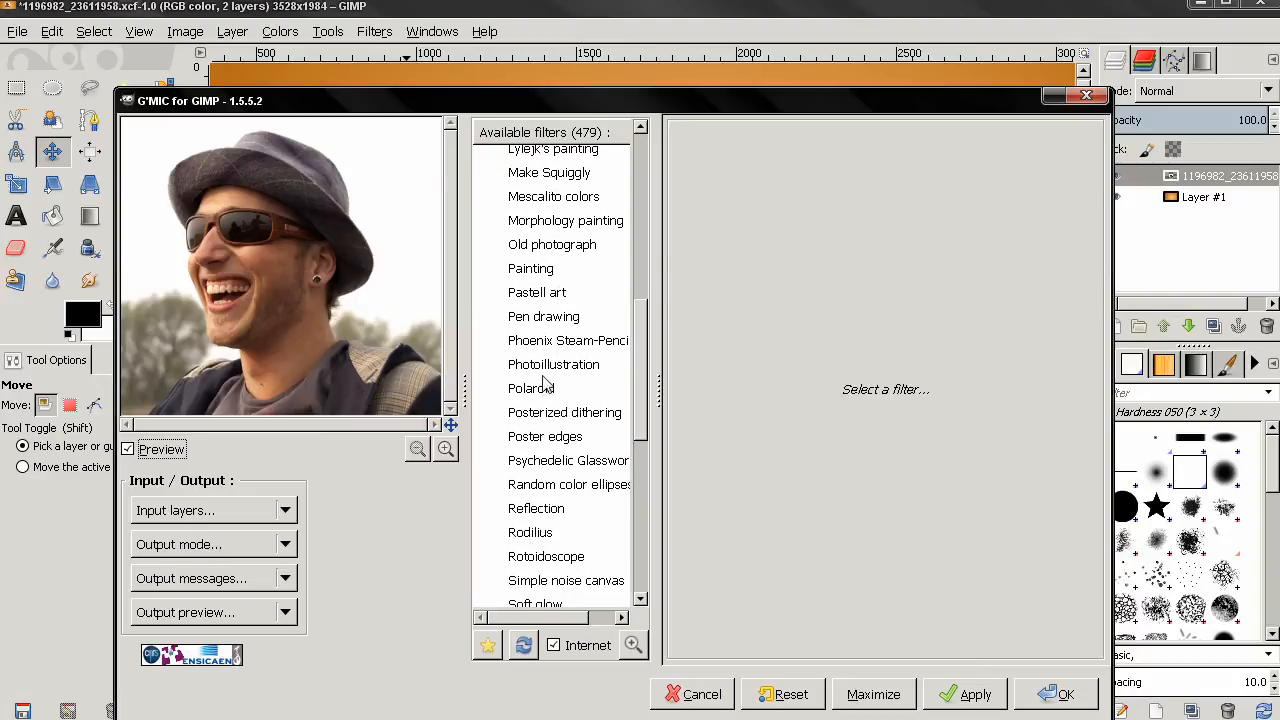
pyautogui.click(531, 388)
pyautogui.write('4')
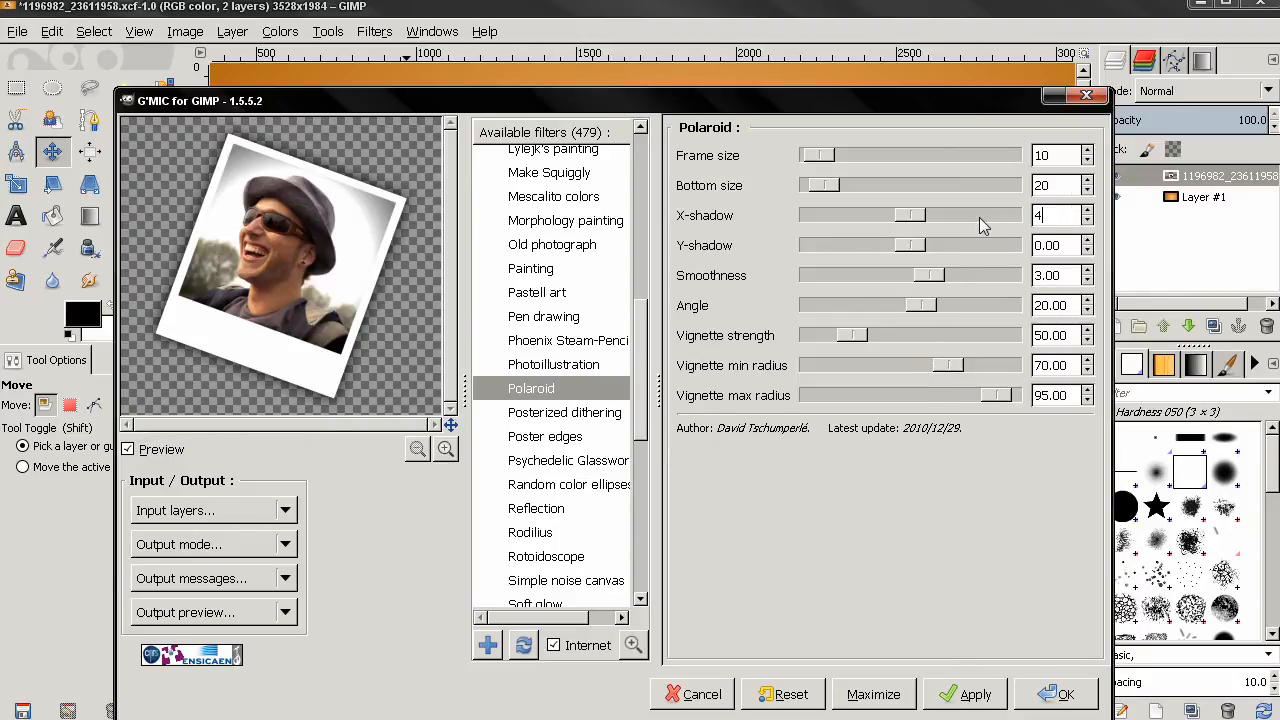
# Push the Polaroid shadow further sideways and raise its smoothness for a softer shadow
pyautogui.moveTo(910, 215); pyautogui.dragTo(930, 215)
pyautogui.write('2.1')
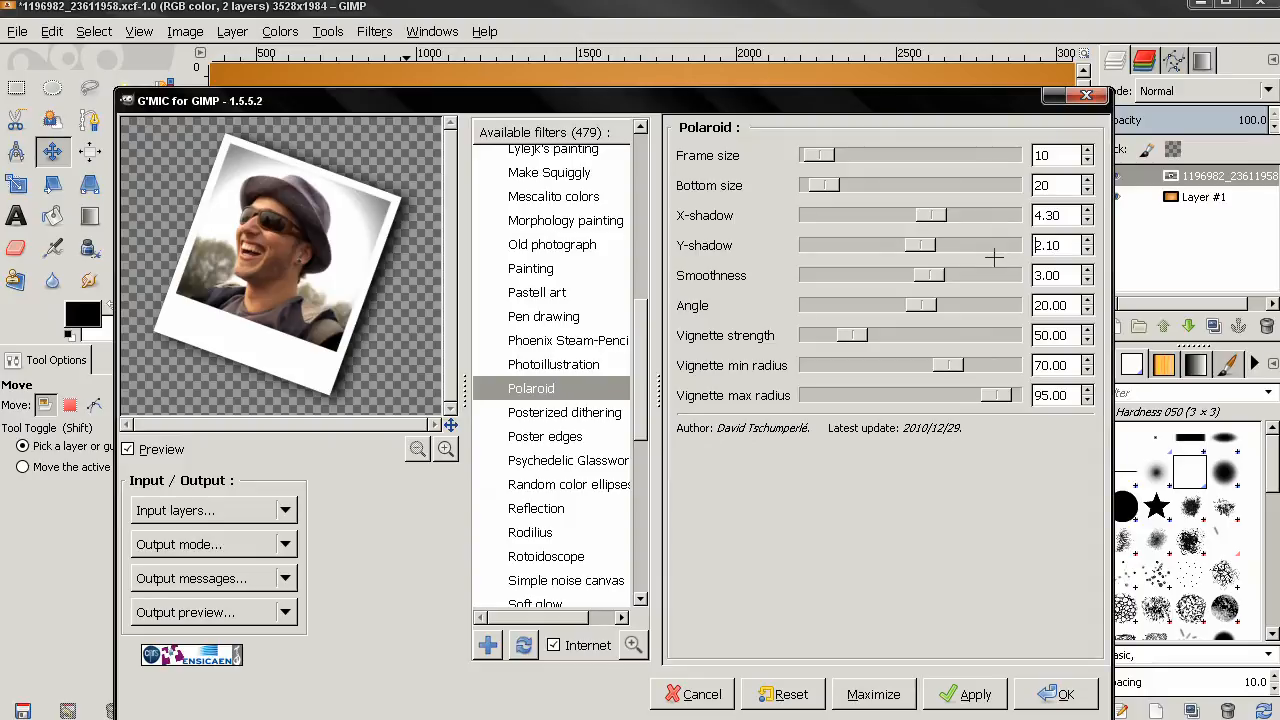
pyautogui.tripleClick(1060, 275)
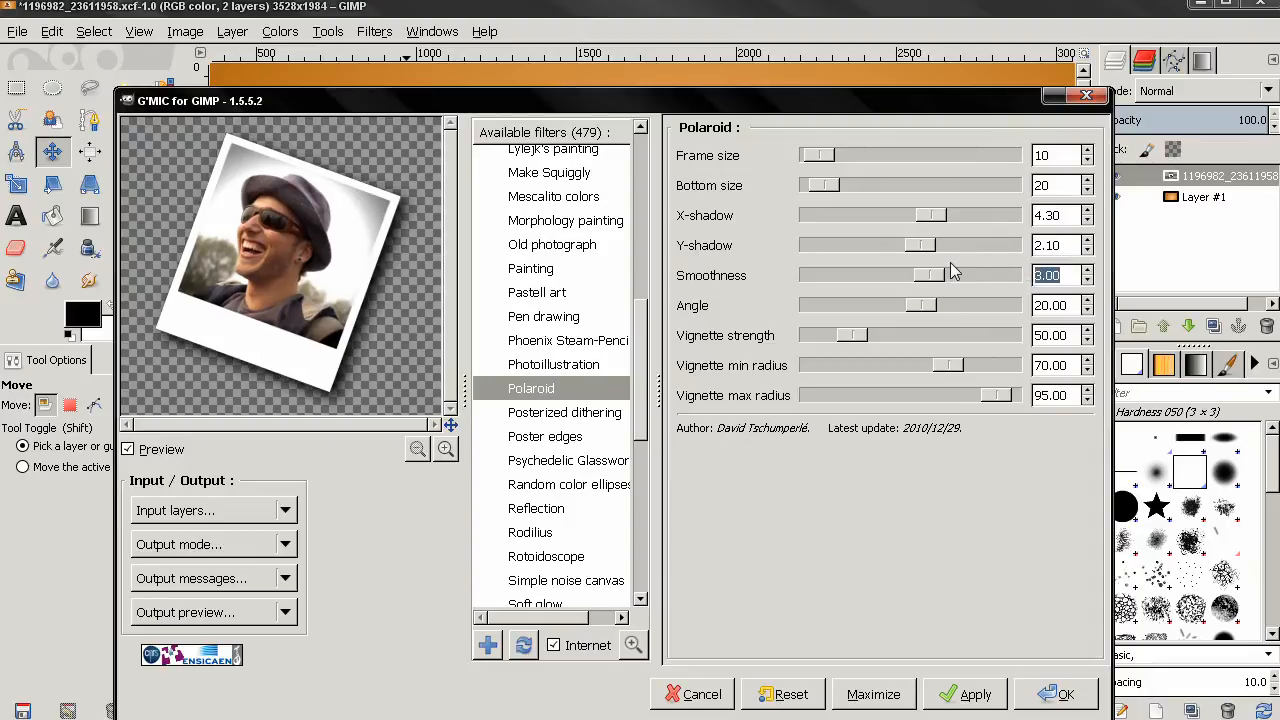
pyautogui.moveTo(920, 275); pyautogui.dragTo(975, 275)
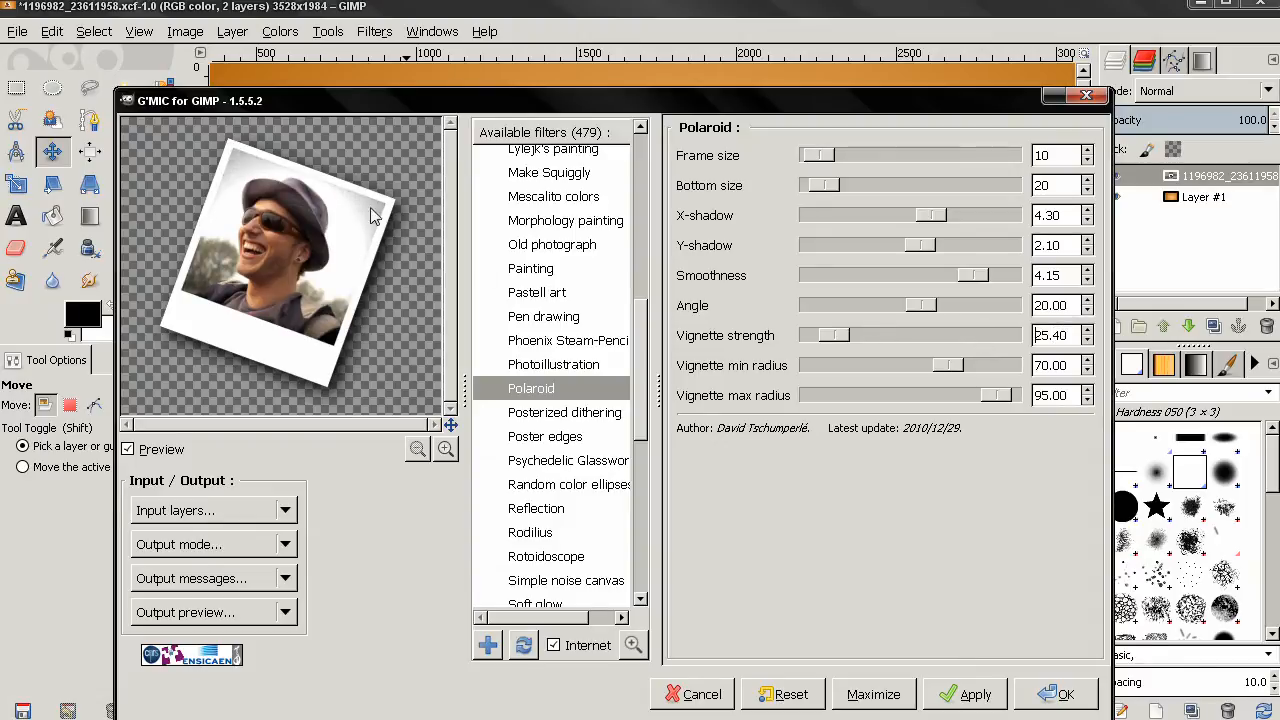
pyautogui.moveTo(435, 315)
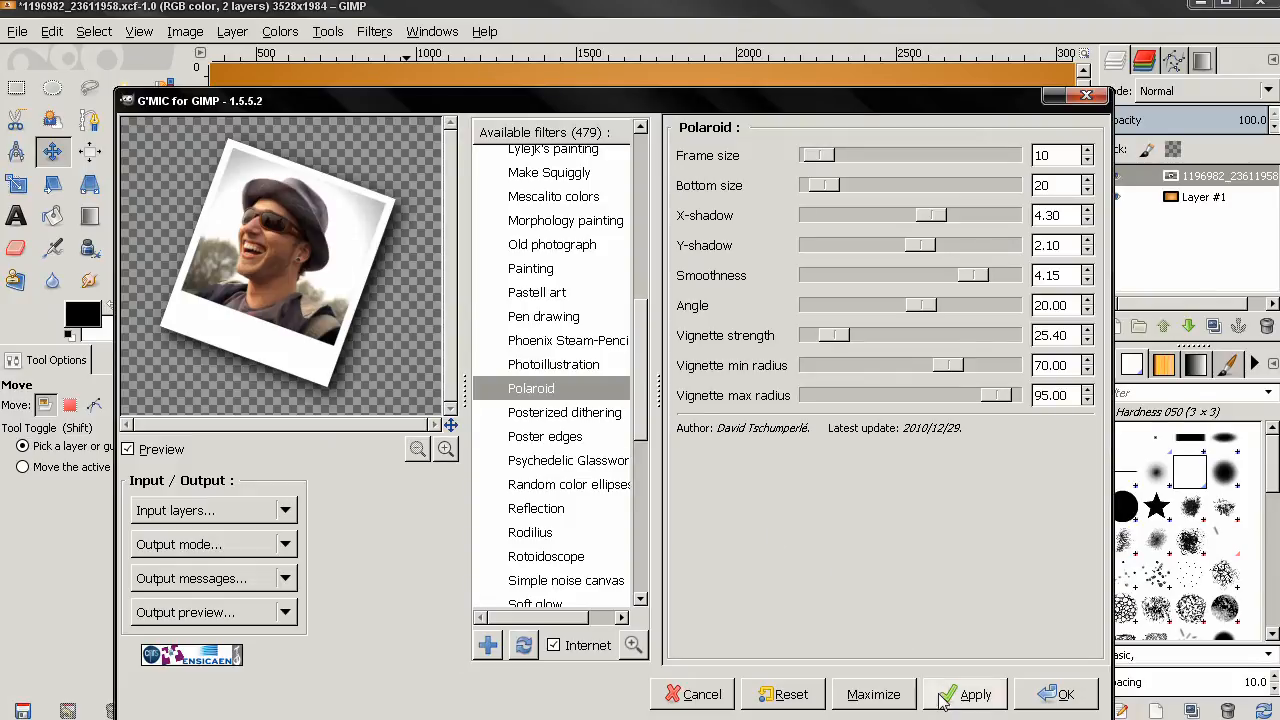
pyautogui.moveTo(808, 545)
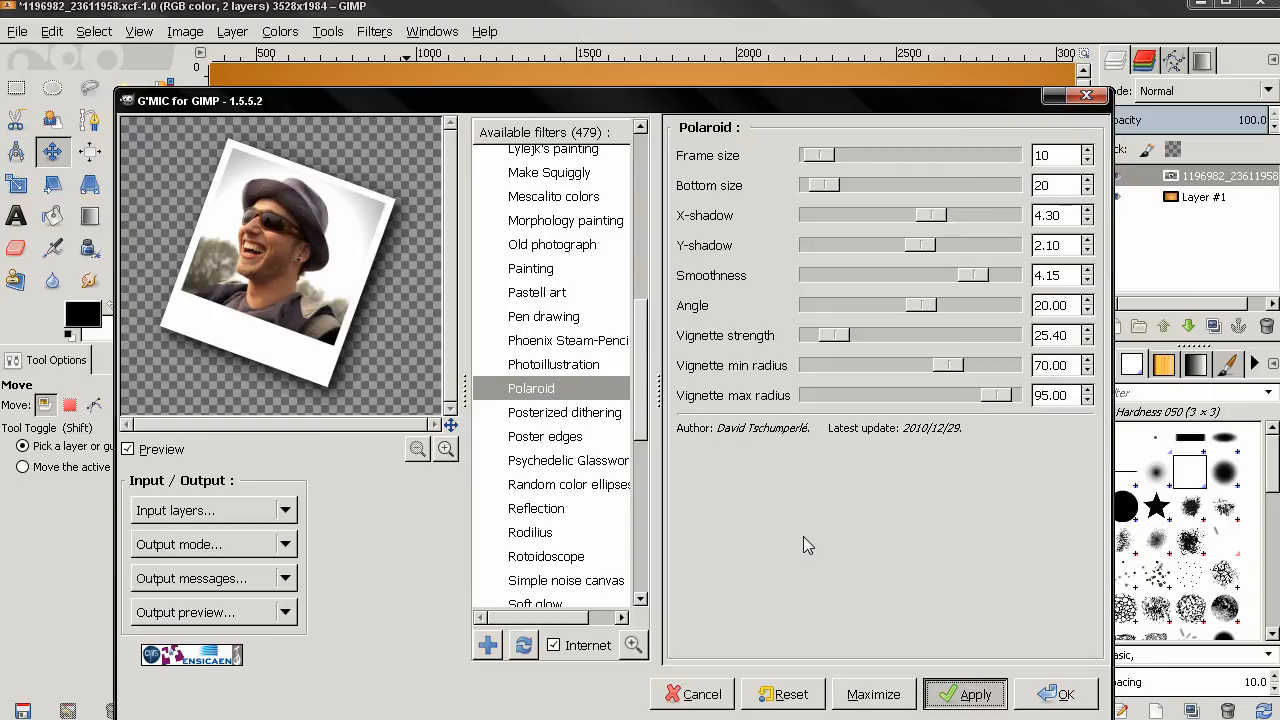
# Apply the G'MIC Polaroid filter to the photo
pyautogui.click(963, 694)
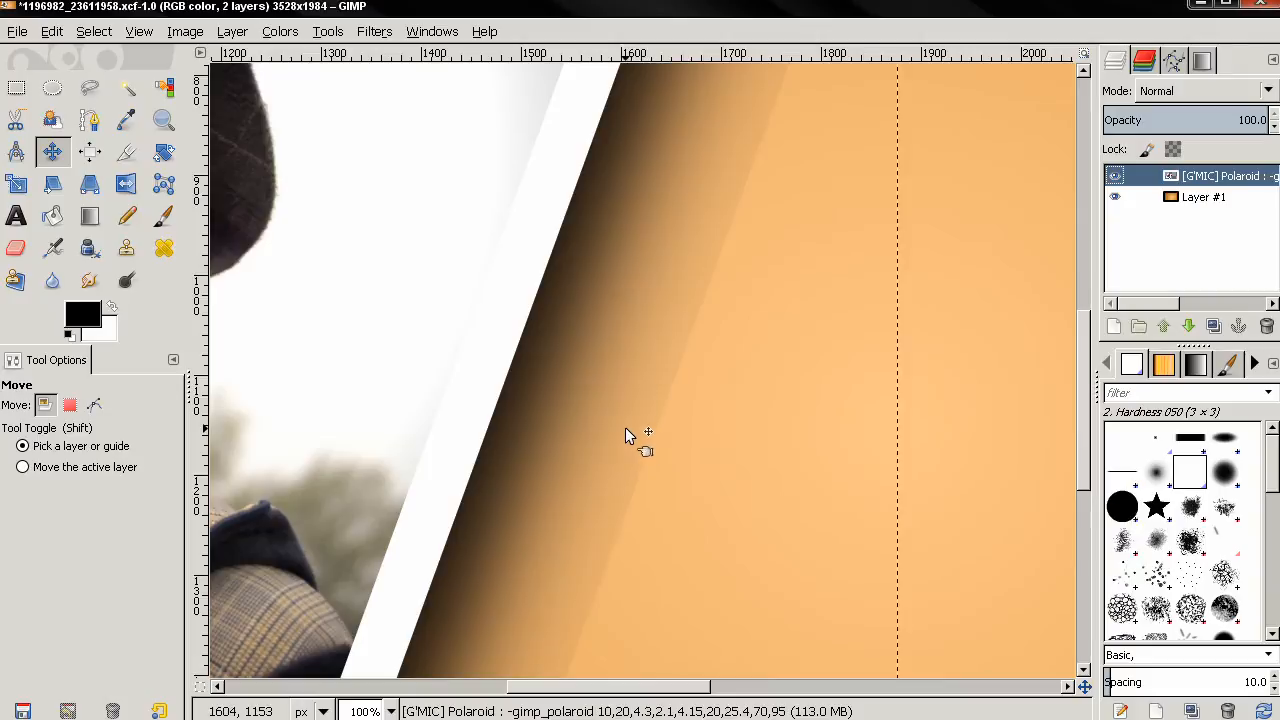
pyautogui.moveTo(690, 360)
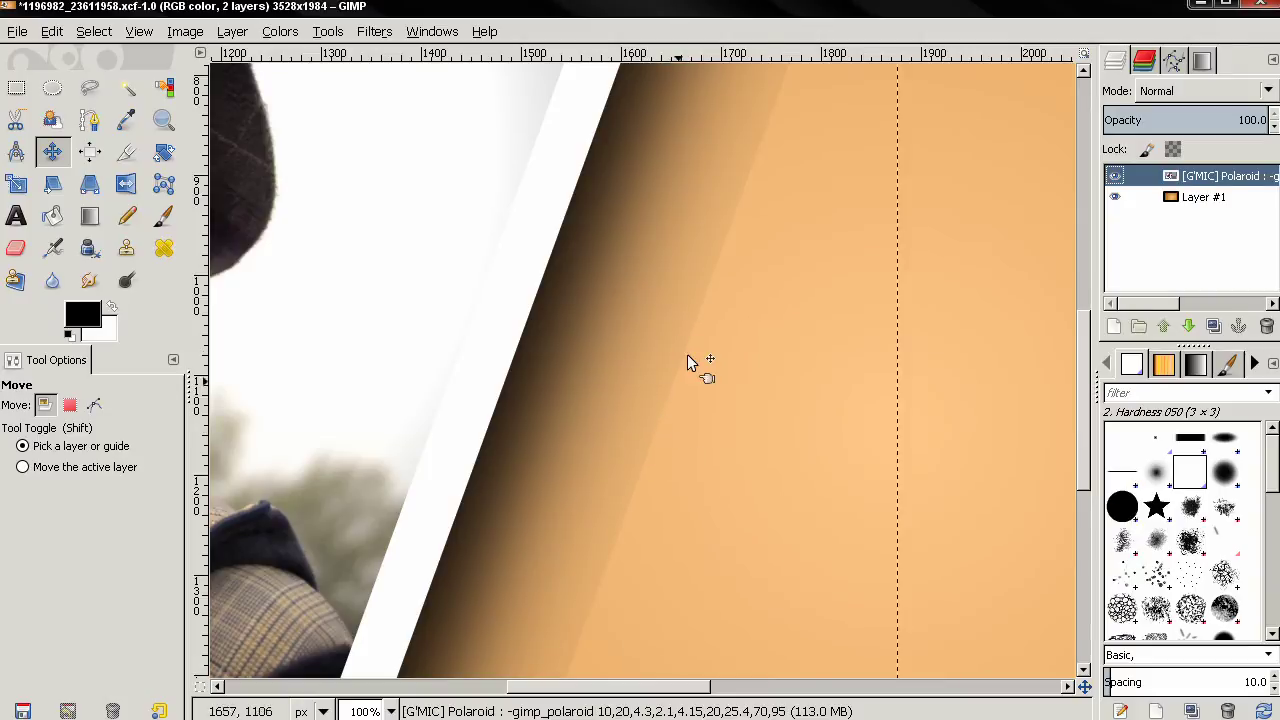
pyautogui.moveTo(730, 388)
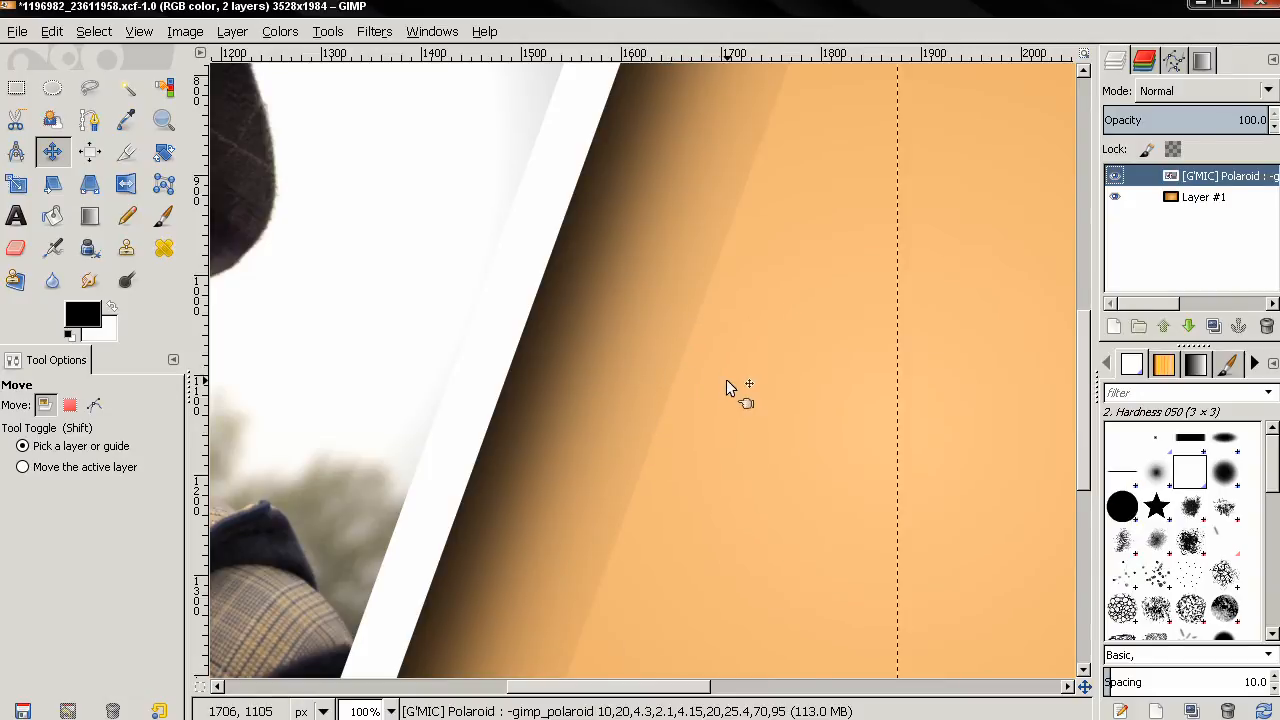
pyautogui.moveTo(745, 410)
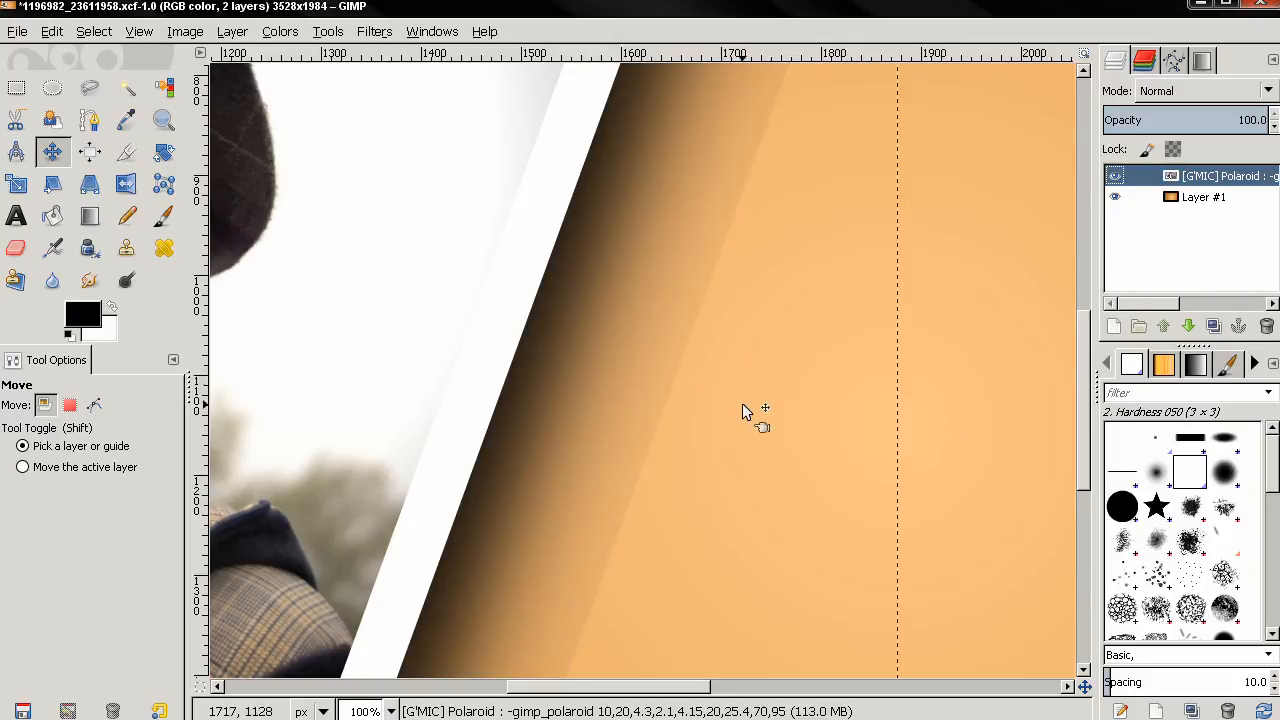
pyautogui.moveTo(752, 418)
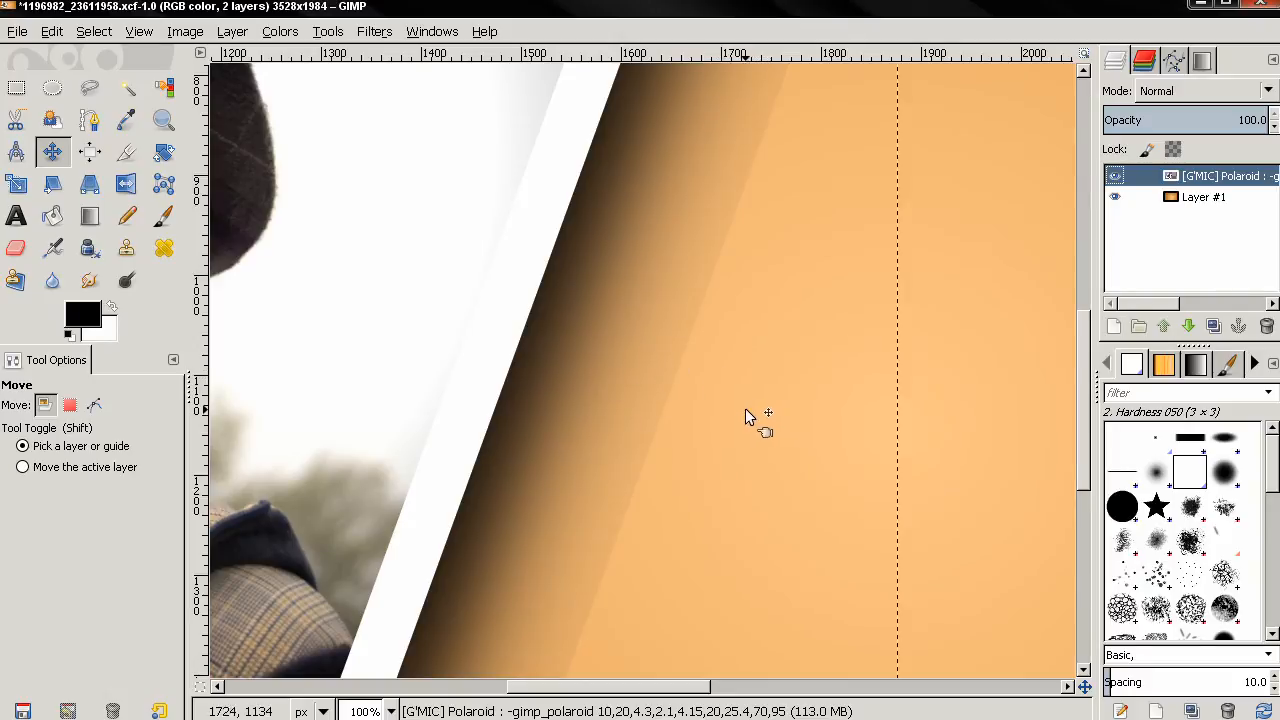
pyautogui.moveTo(715, 408)
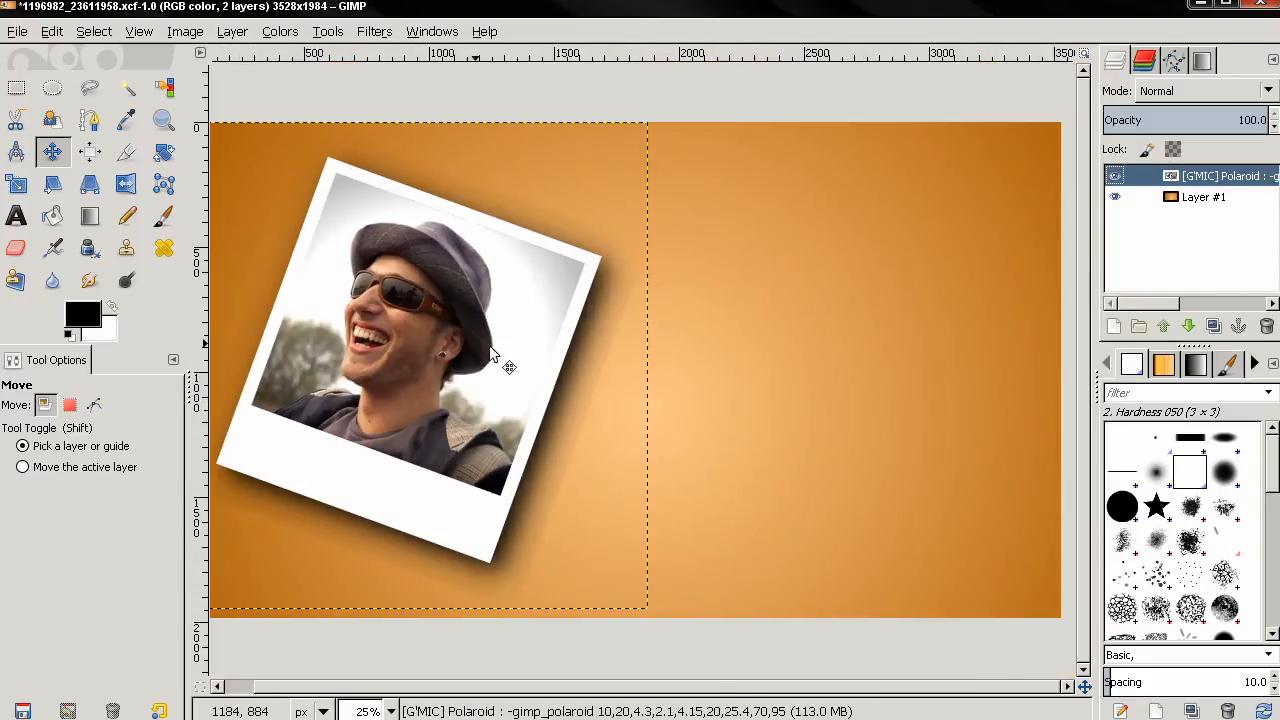
# Select the Polaroid and shadow by colour, then shrink the selection by 50 px
pyautogui.click(164, 89)
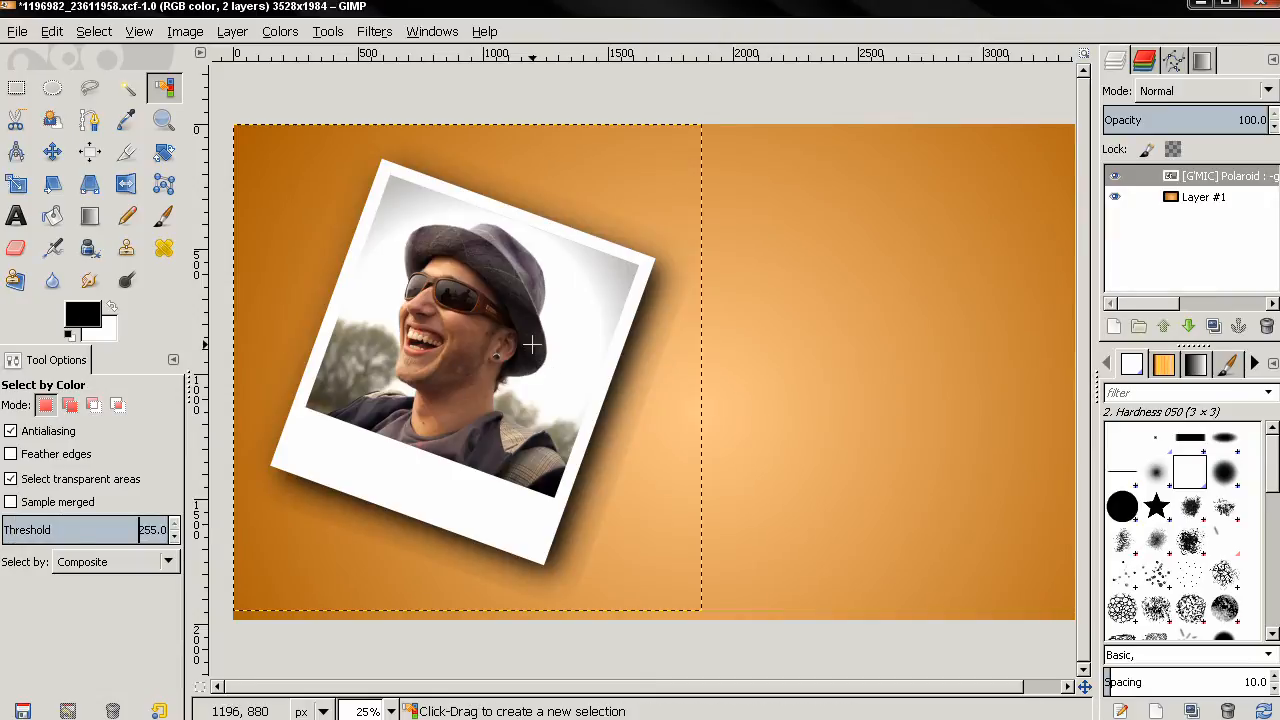
pyautogui.click(530, 345)
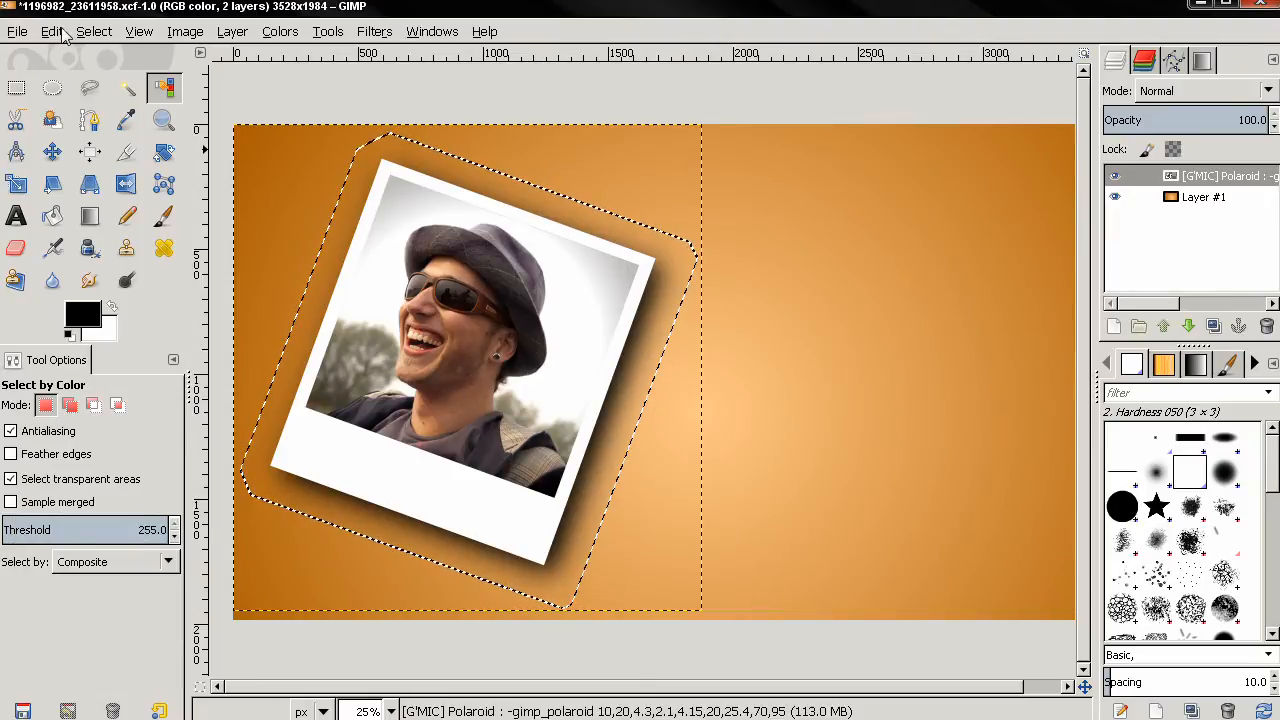
pyautogui.click(93, 31)
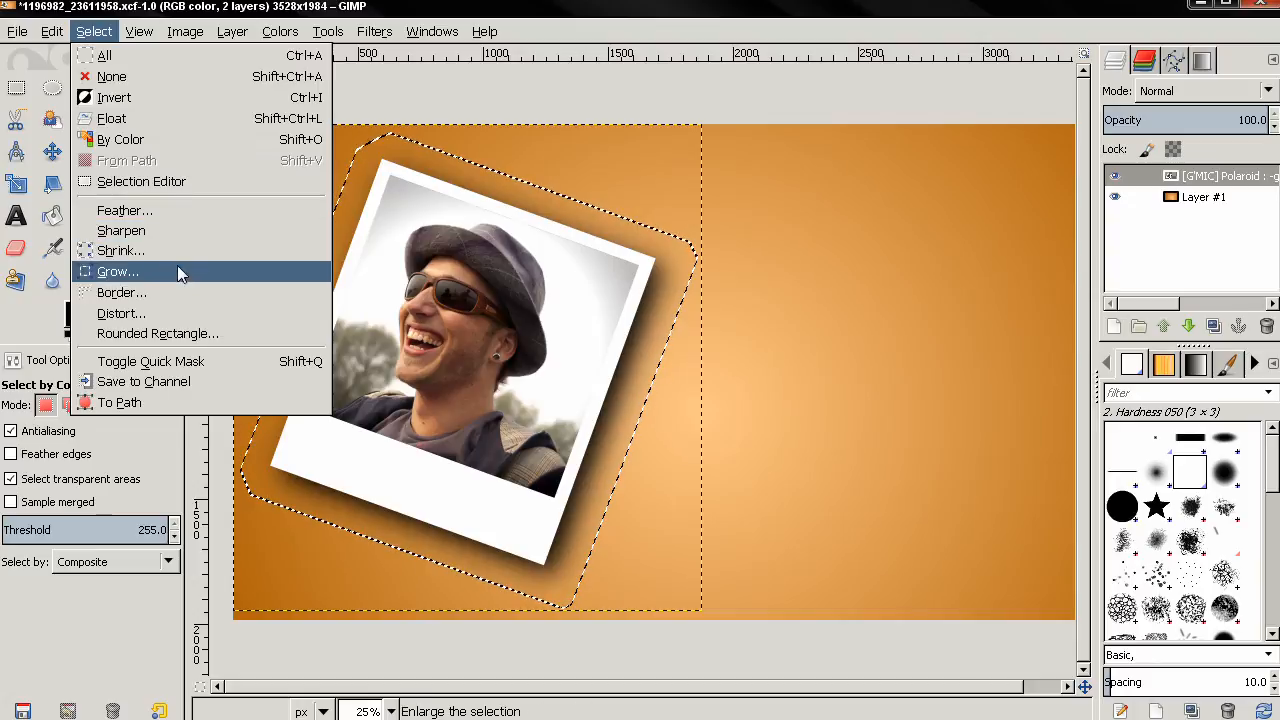
pyautogui.click(120, 250)
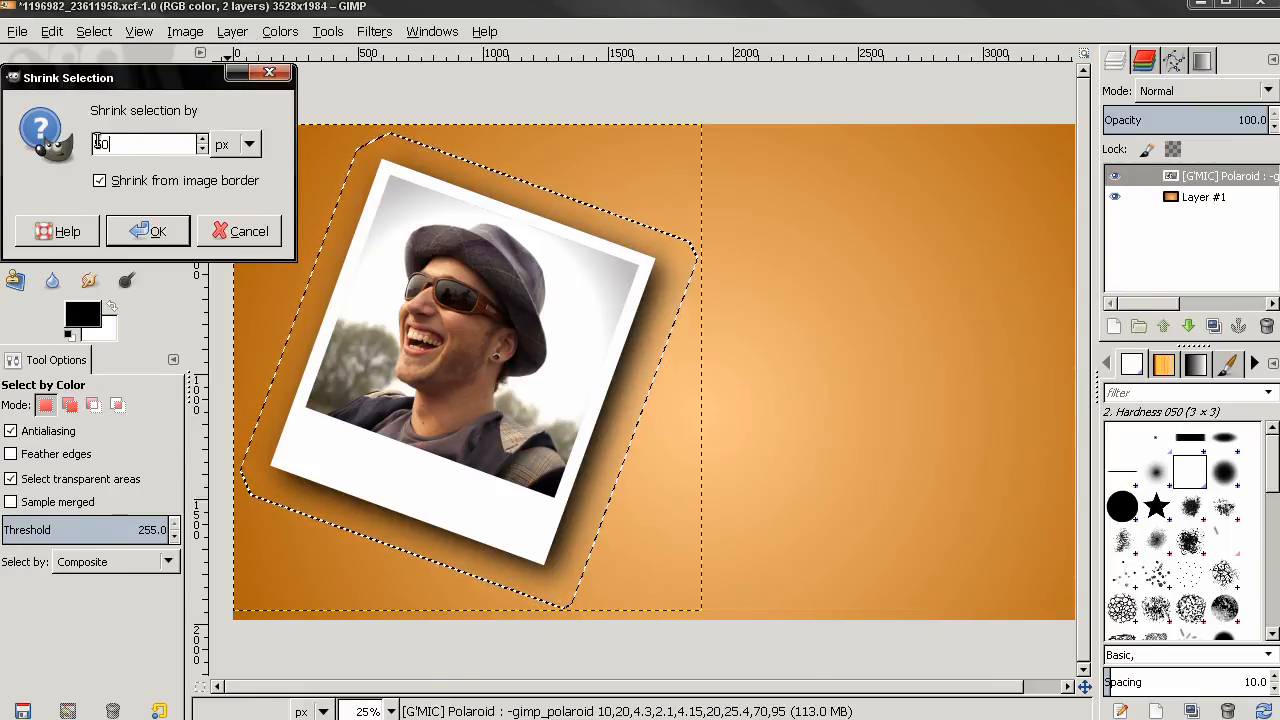
pyautogui.click(156, 231)
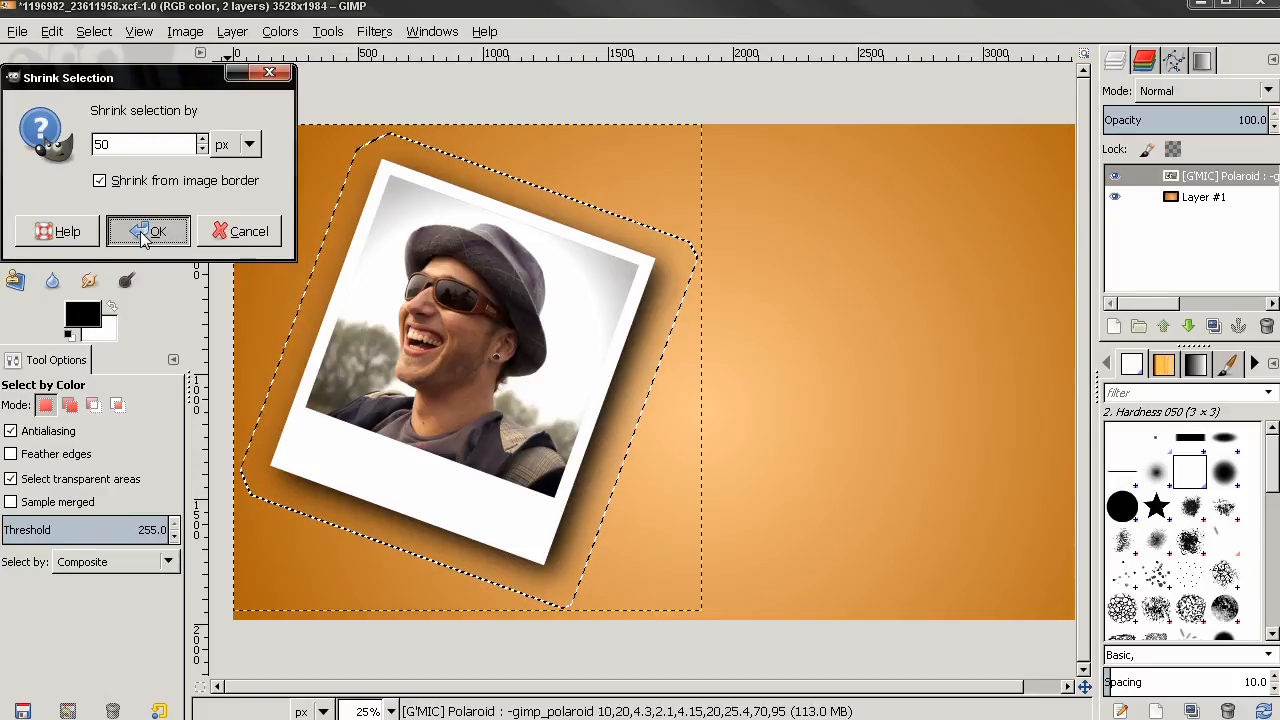
pyautogui.click(148, 231)
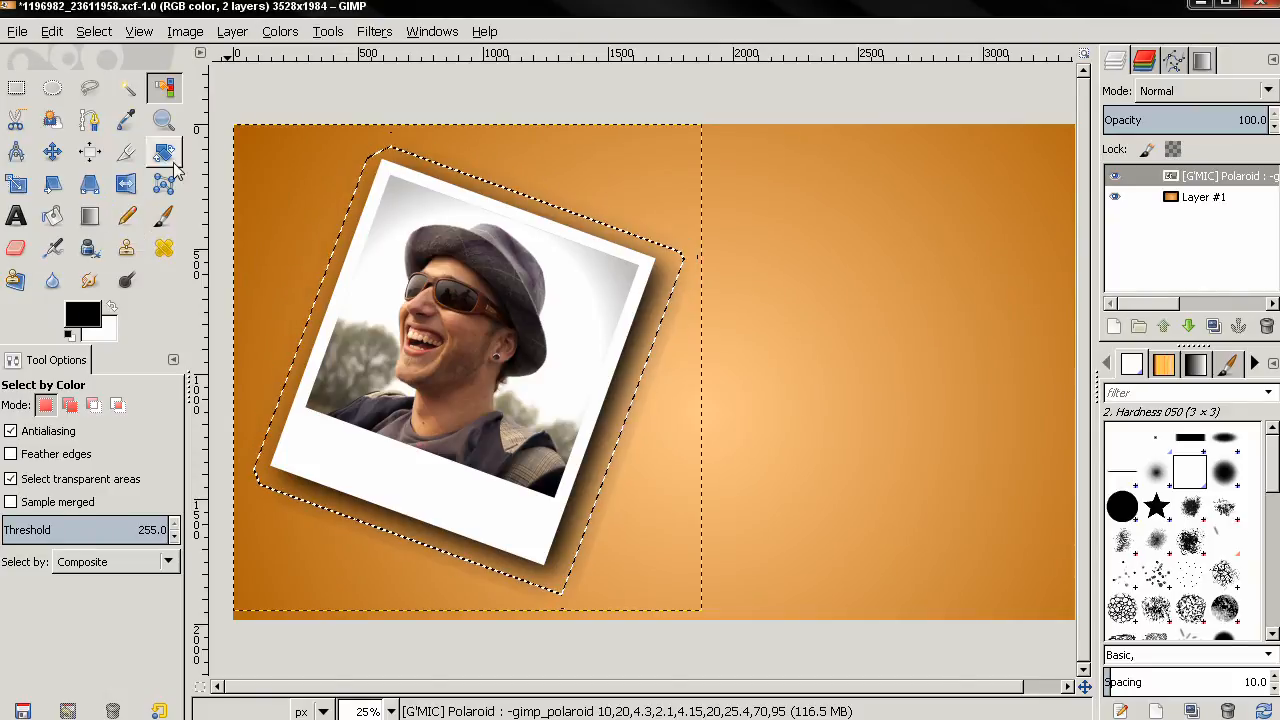
# Feather the Polaroid selection by 50 px
pyautogui.click(94, 31)
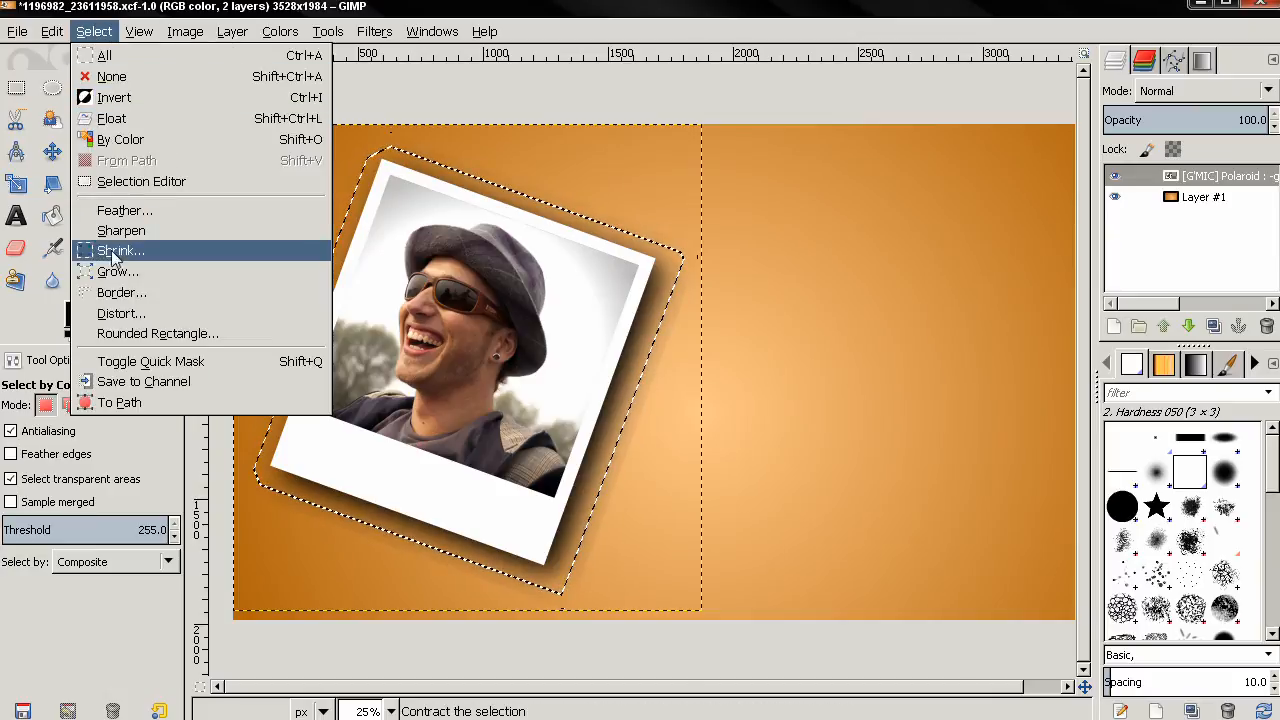
pyautogui.click(124, 210)
pyautogui.write('50.000')
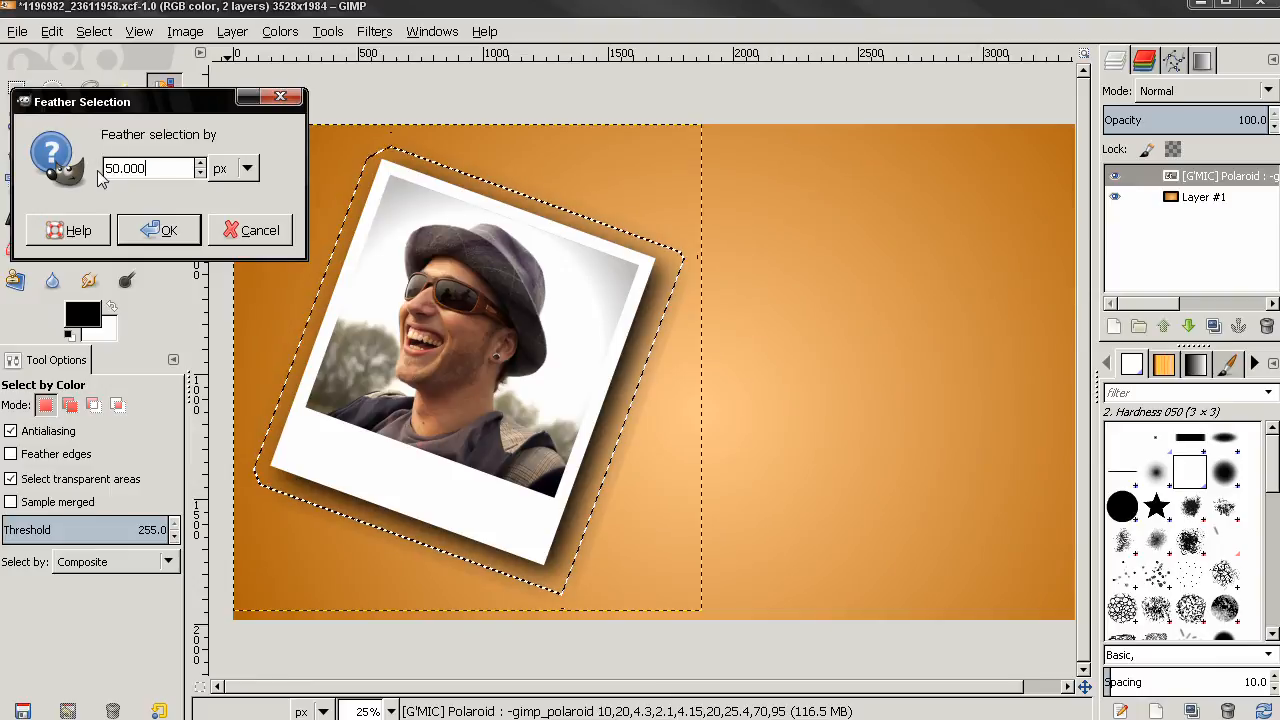
pyautogui.click(159, 230)
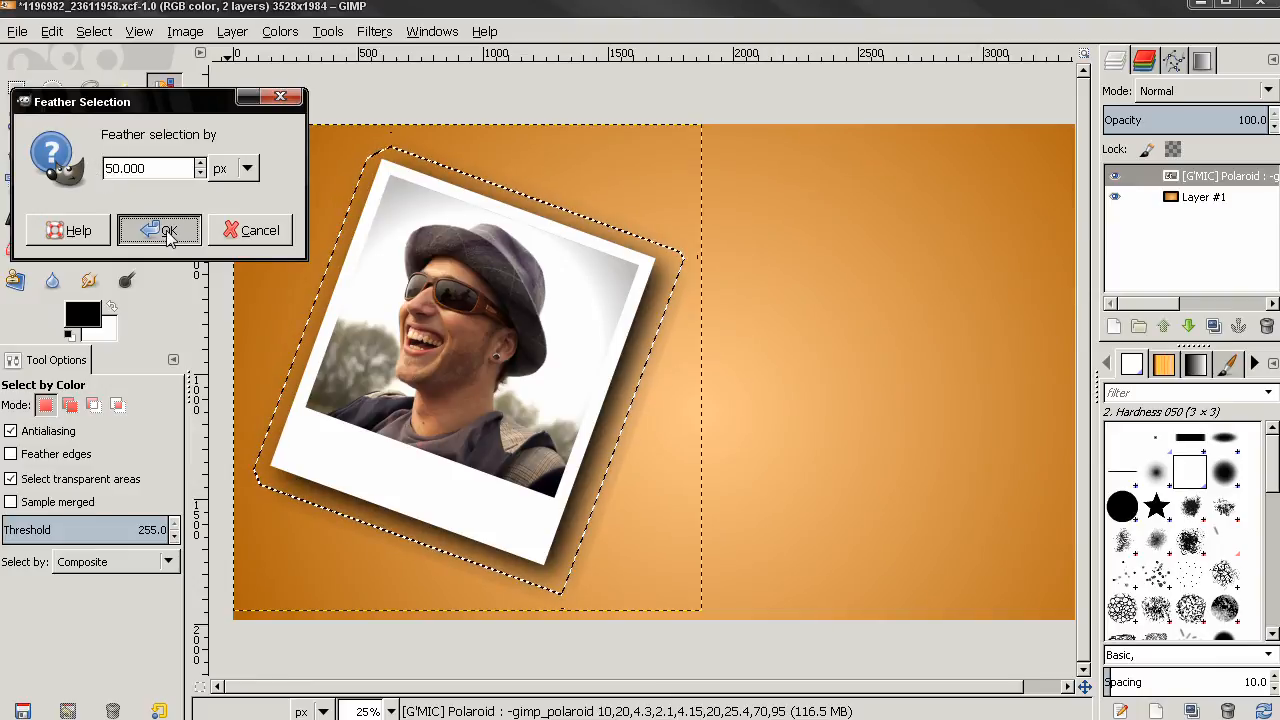
pyautogui.click(159, 230)
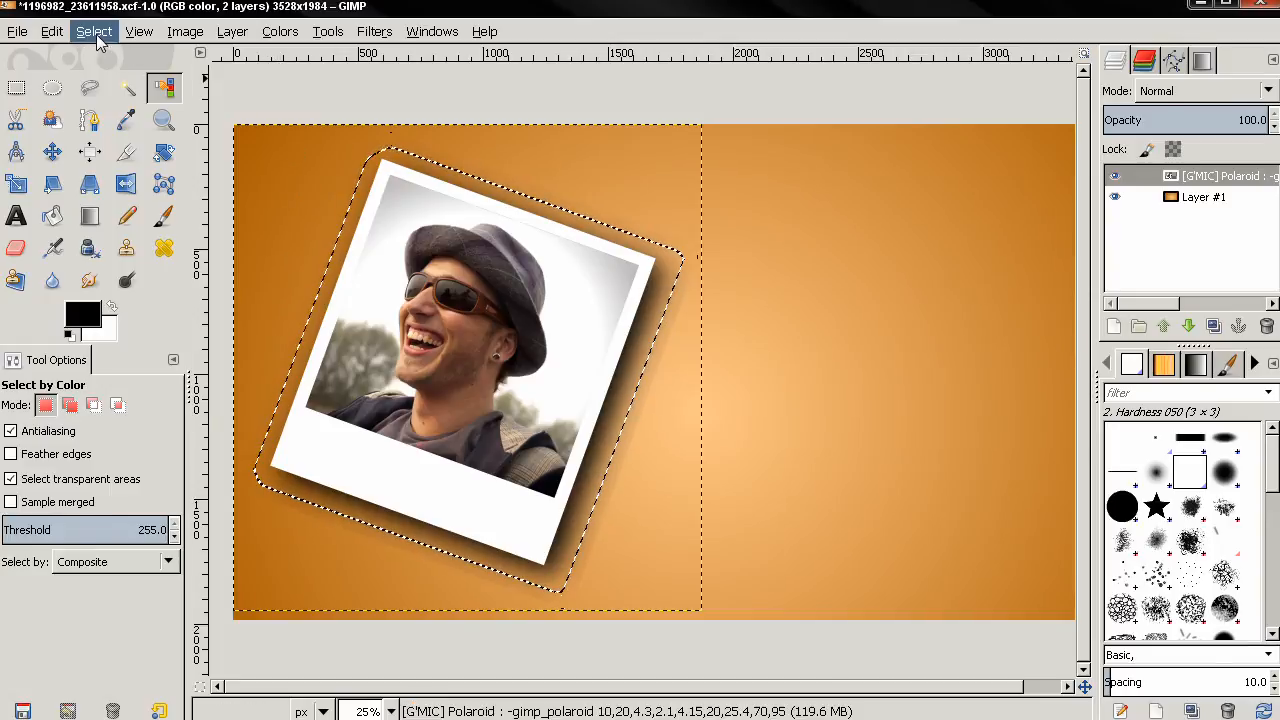
# Invert the selection, clear everything outside the Polaroid, and remove the selection
pyautogui.click(93, 31)
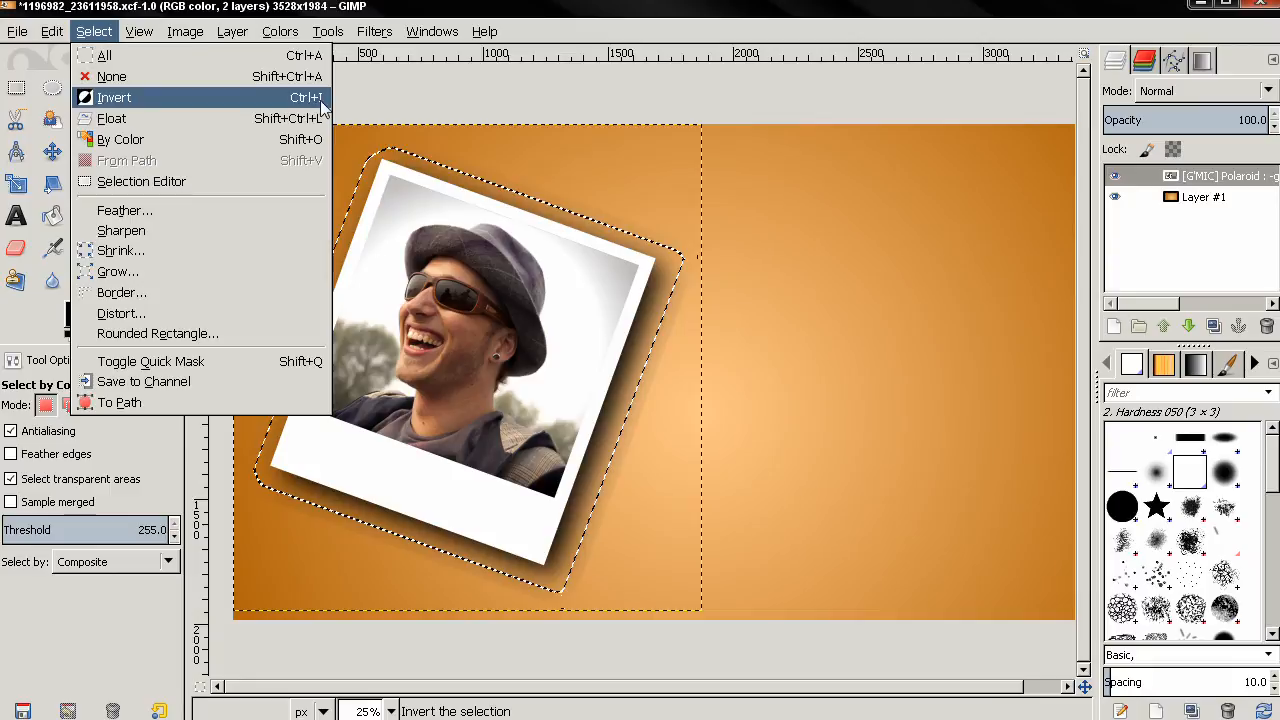
pyautogui.click(114, 97)
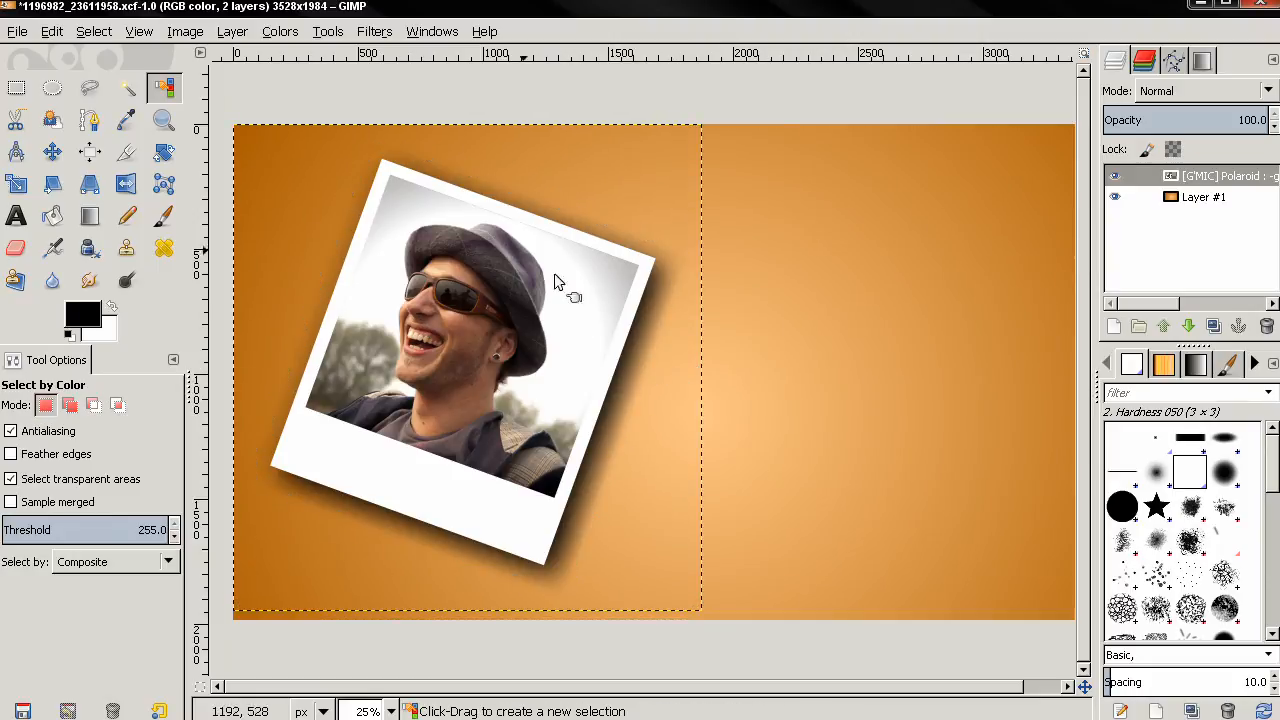
pyautogui.click(93, 31)
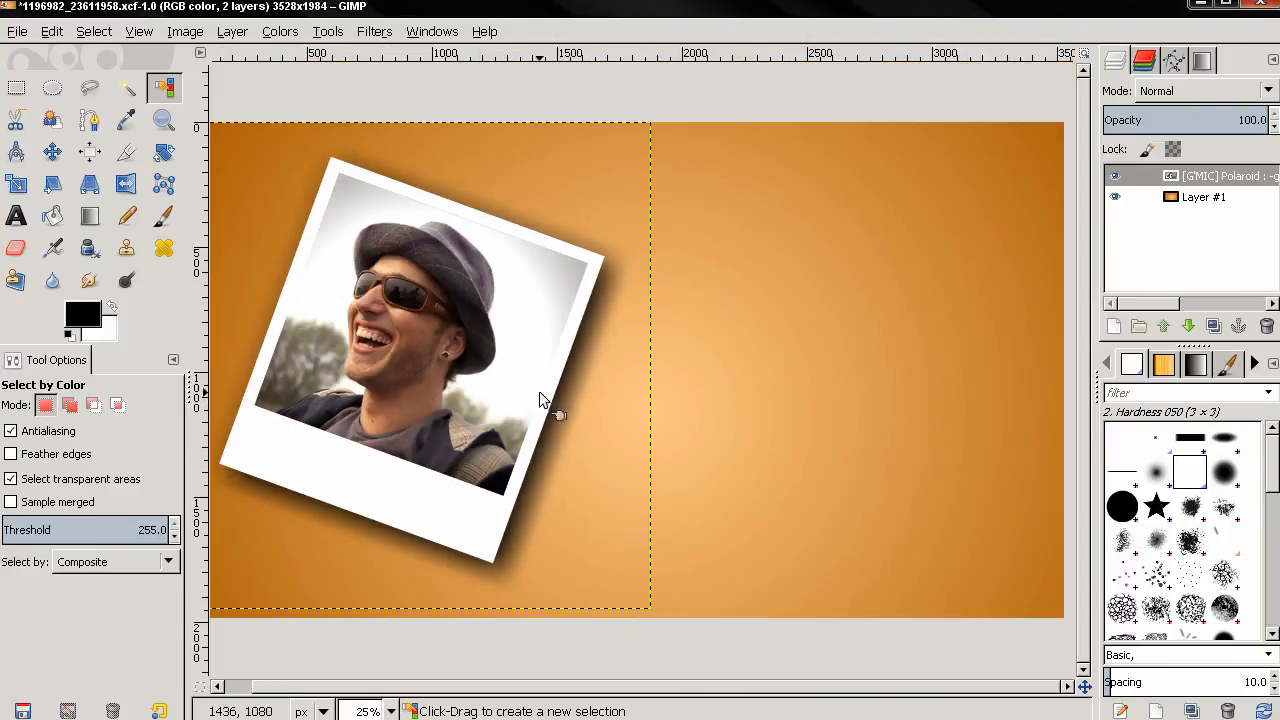
# Use the Move tool to bring the Polaroid toward the canvas centre
pyautogui.click(52, 151)
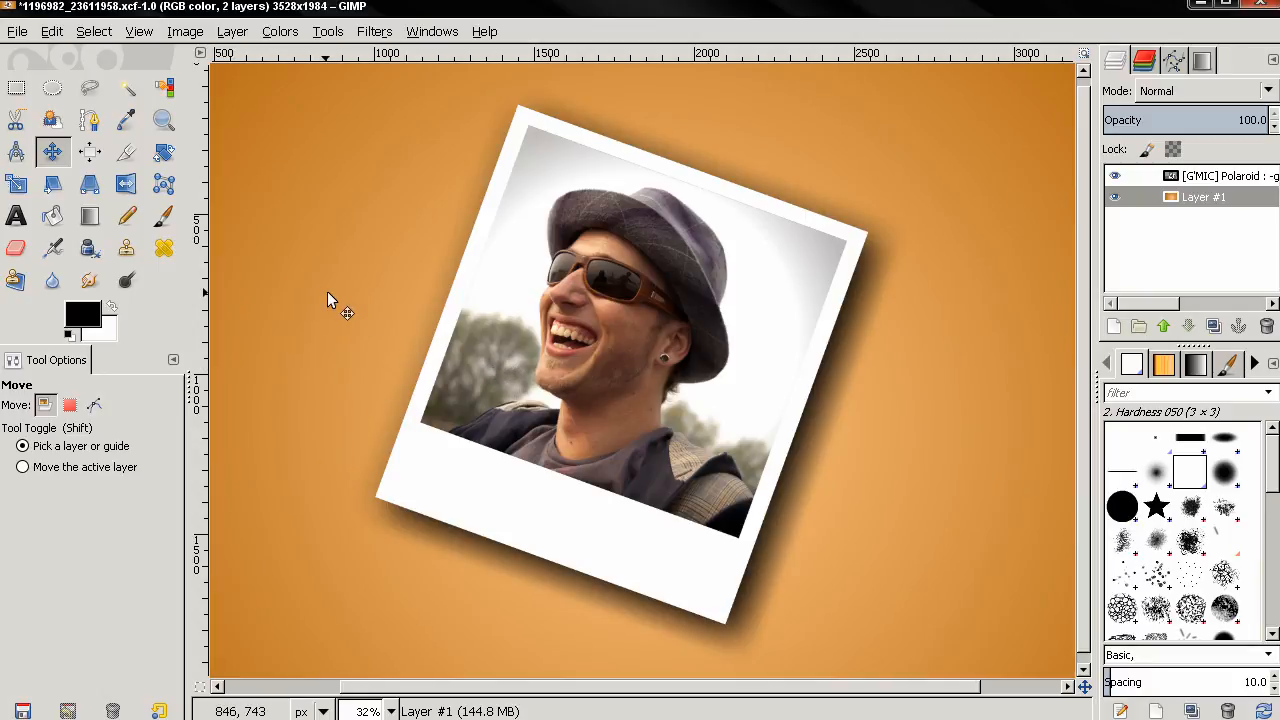
pyautogui.moveTo(258, 253)
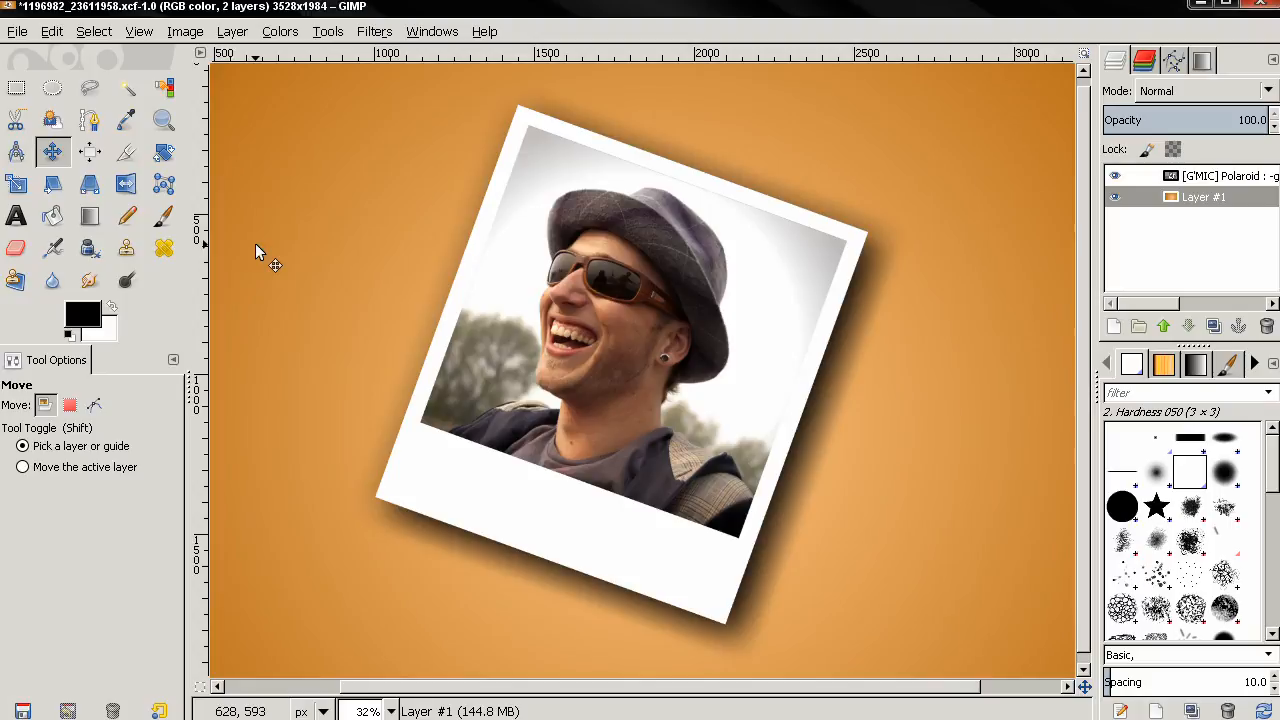